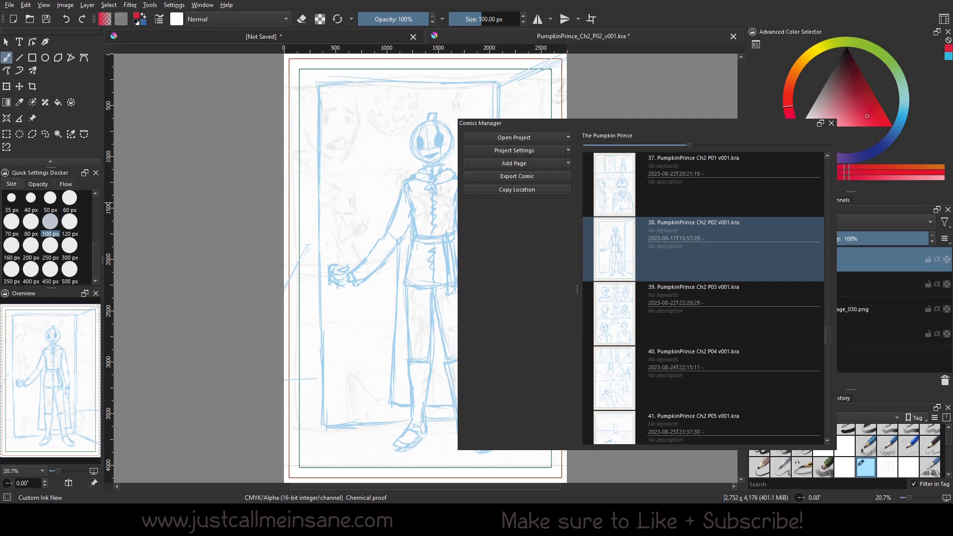
pyautogui.moveTo(627, 202)
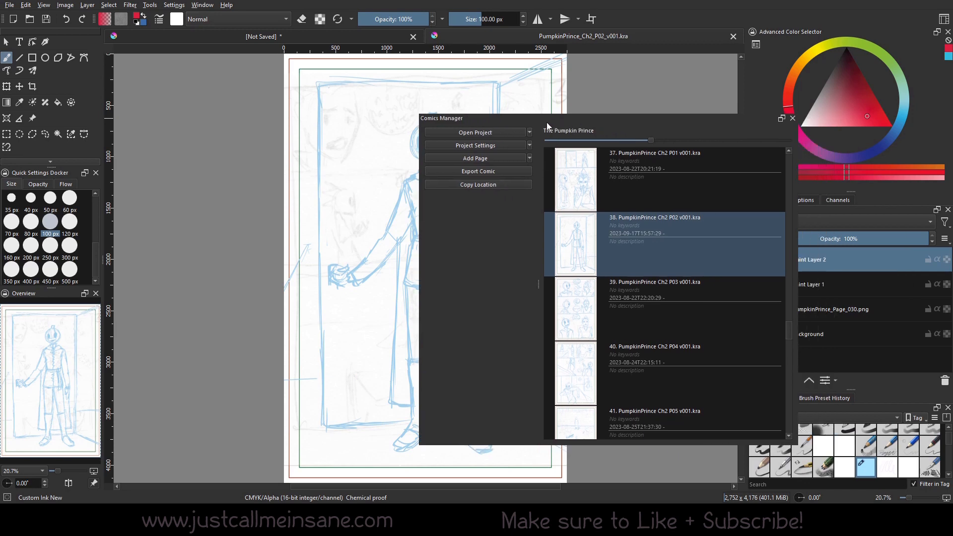
# Step: Bring up the Comic Project Settings dialog for The Pumpkin Prince from the Comics Manager
pyautogui.click(475, 145)
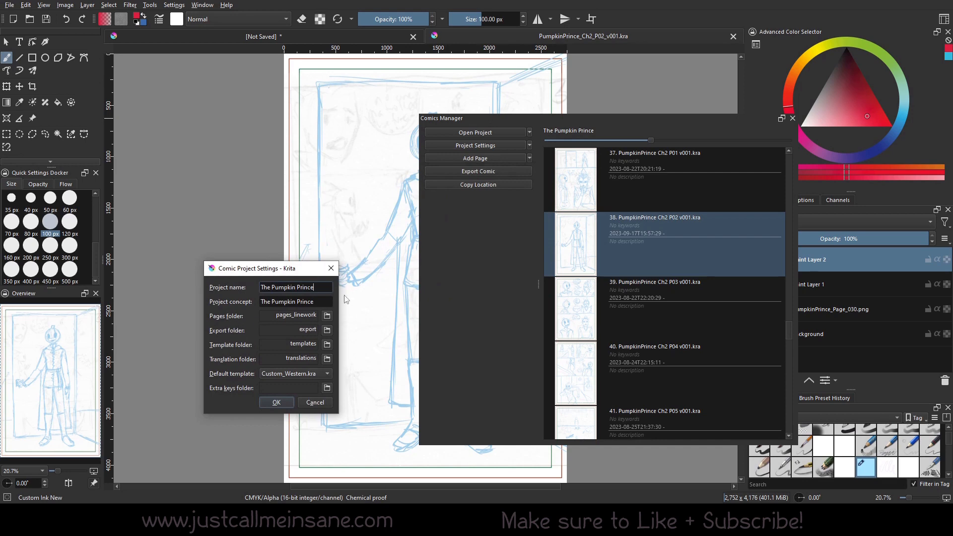
pyautogui.click(326, 316)
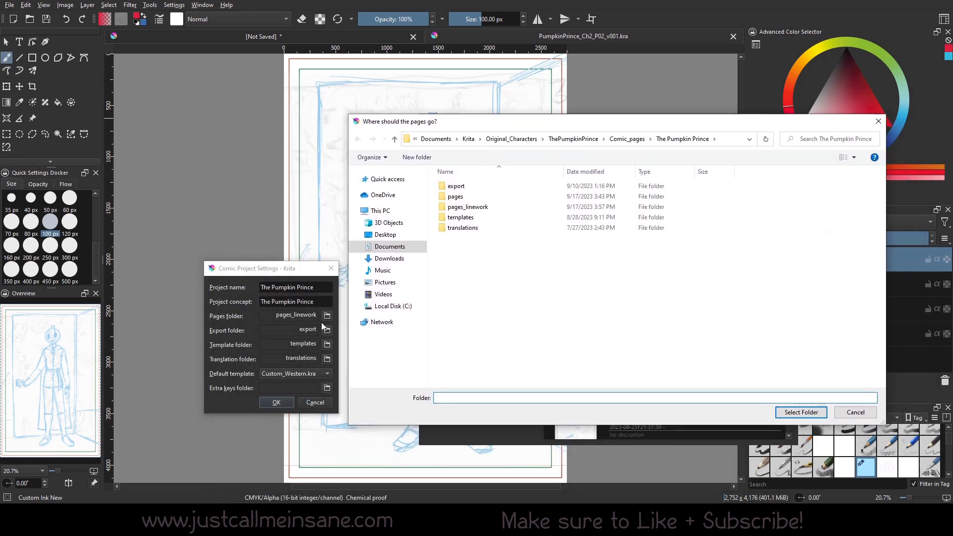
pyautogui.moveTo(464, 327)
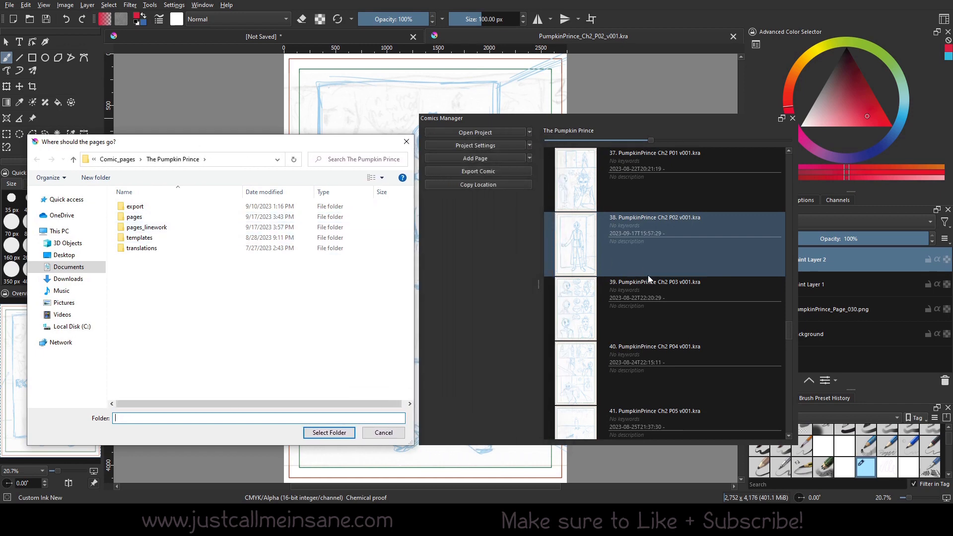
pyautogui.moveTo(655, 289)
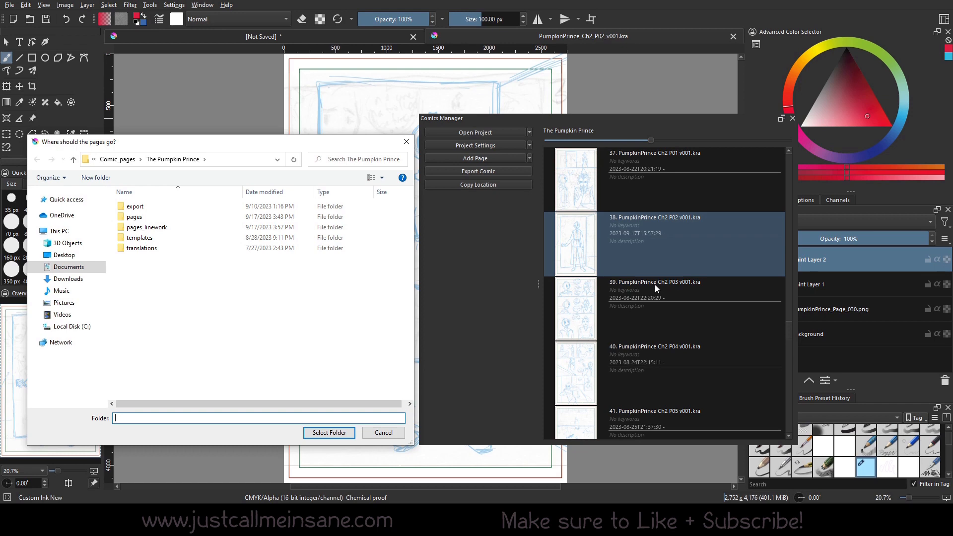
pyautogui.moveTo(529, 137)
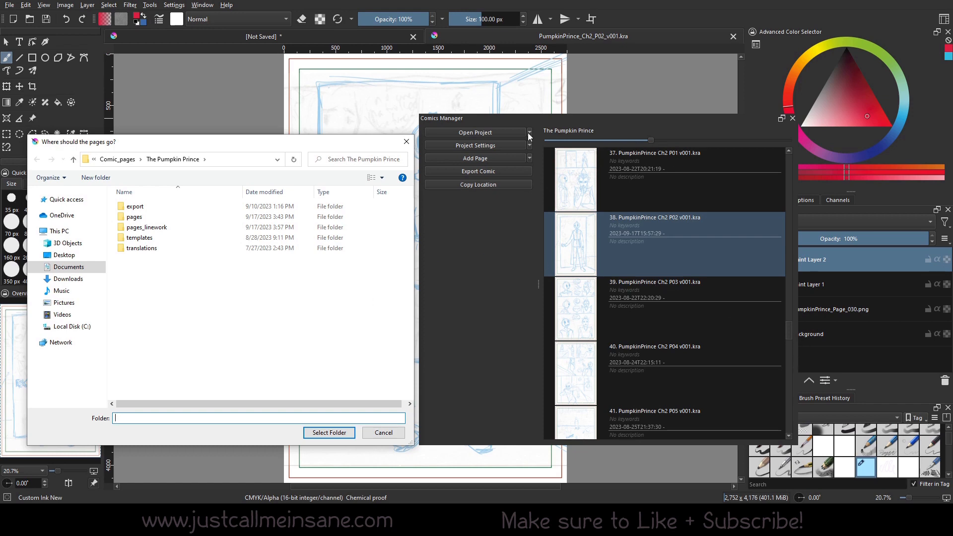
pyautogui.click(133, 217)
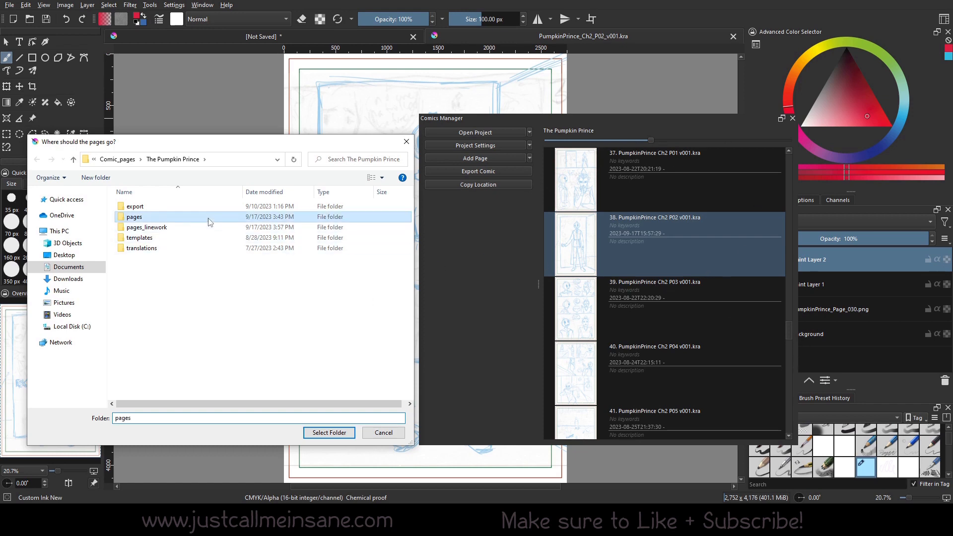
pyautogui.doubleClick(133, 217)
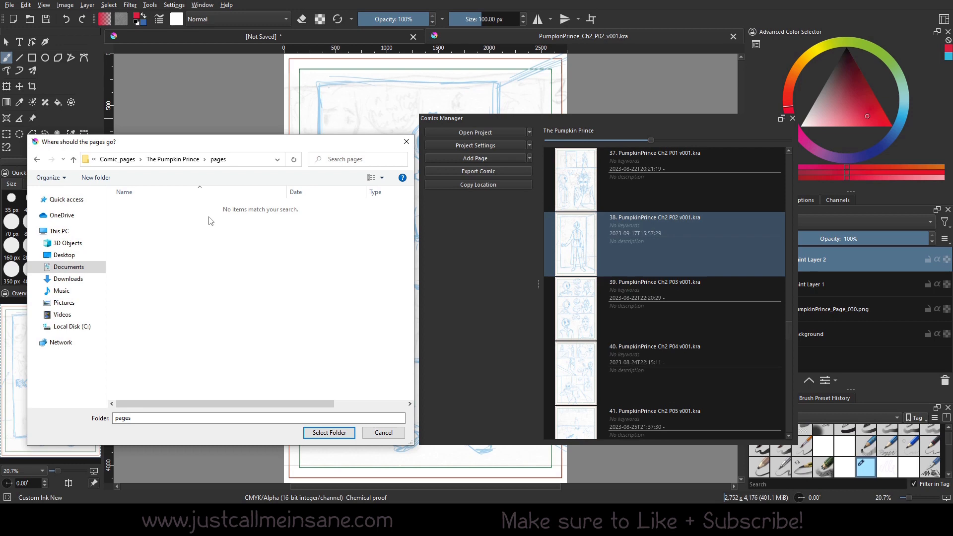
pyautogui.moveTo(145, 240)
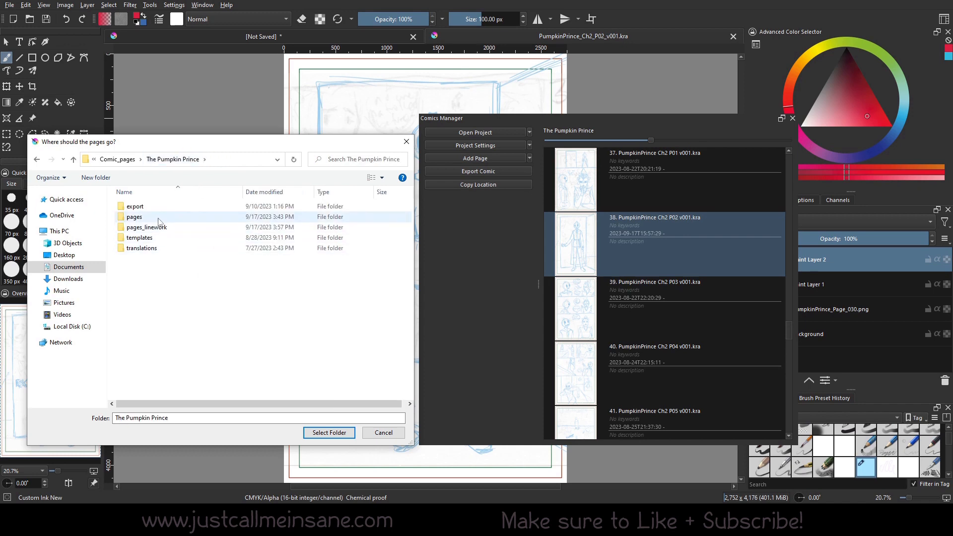
pyautogui.moveTo(134, 218)
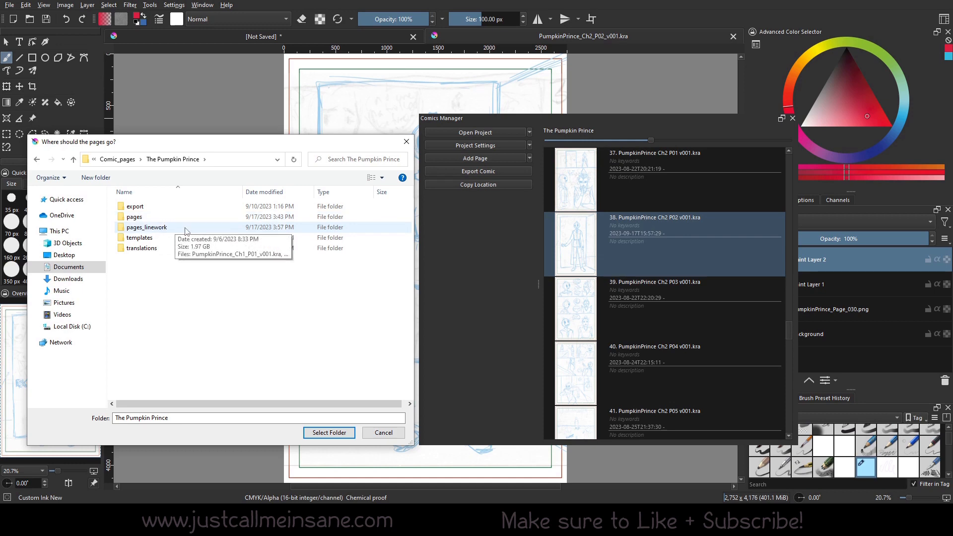
pyautogui.moveTo(446, 183)
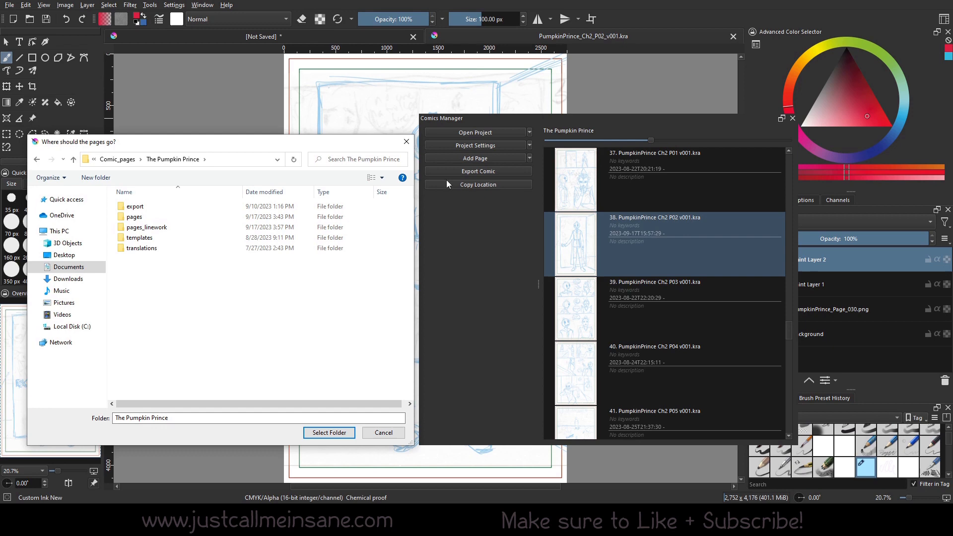
pyautogui.moveTo(529, 153)
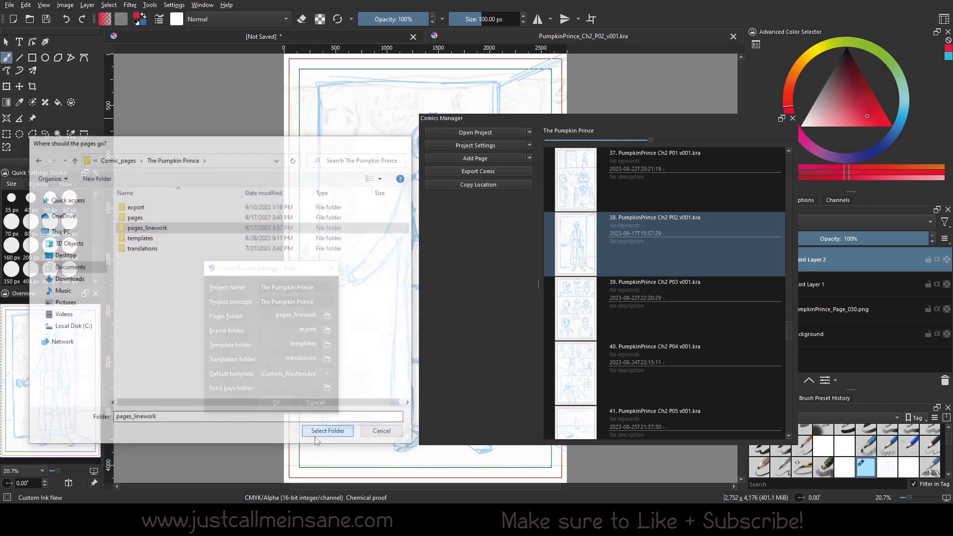
# Step: Confirm pages_linework, reopen the pages-folder chooser and browse the Comic_pages folder in File Explorer
pyautogui.click(326, 431)
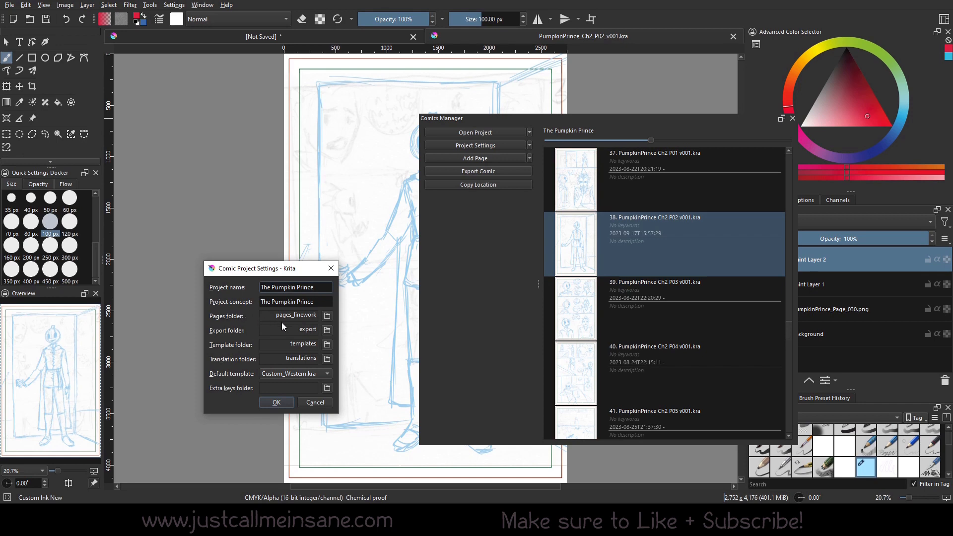
pyautogui.moveTo(315, 322)
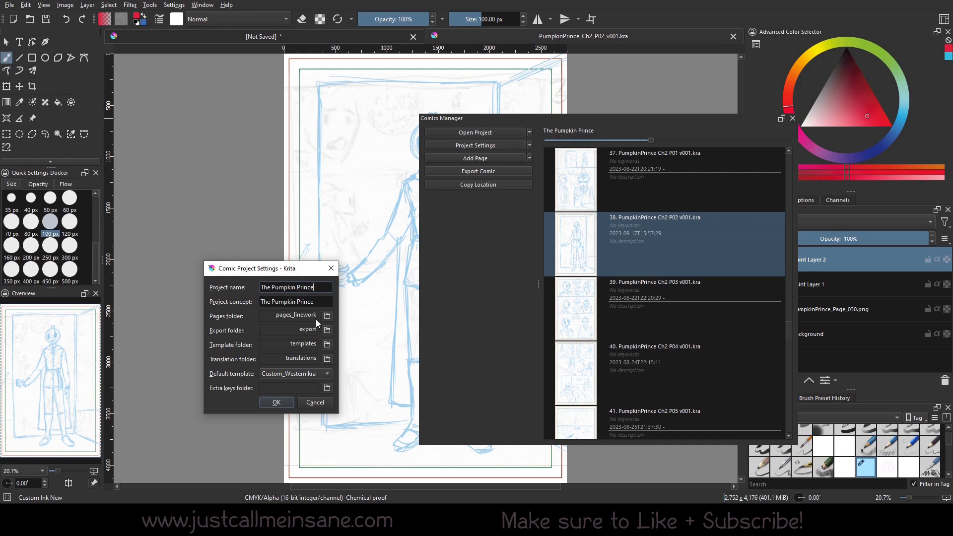
pyautogui.click(327, 315)
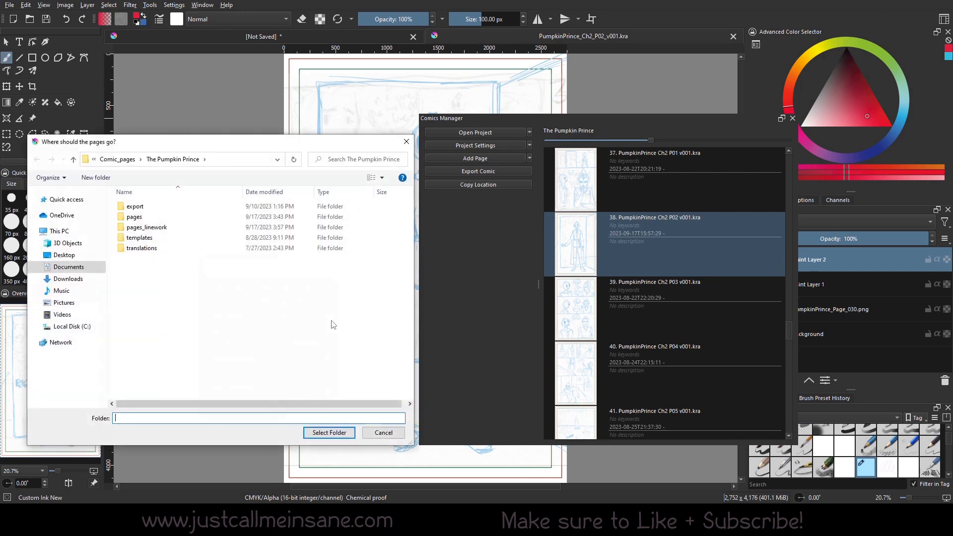
pyautogui.click(146, 226)
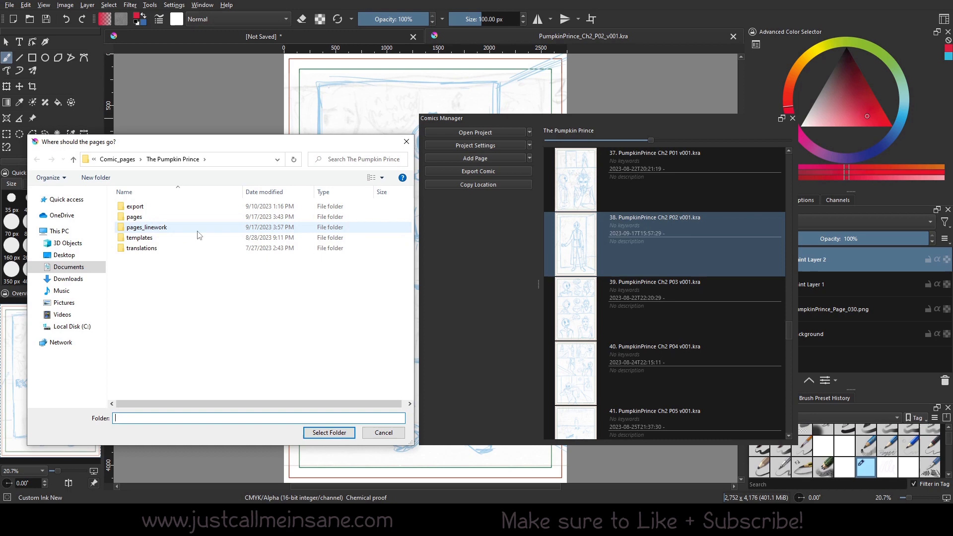
pyautogui.moveTo(586, 250)
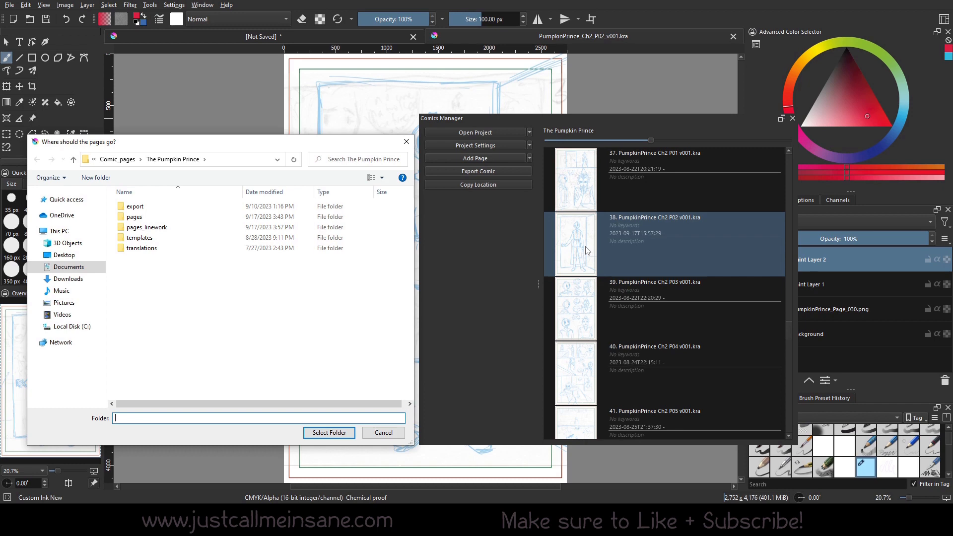
pyautogui.doubleClick(147, 227)
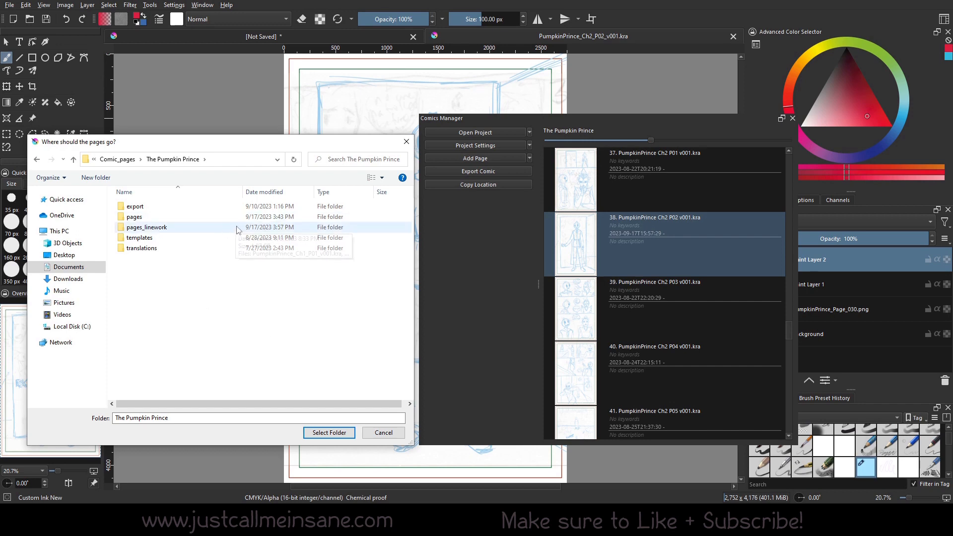
pyautogui.doubleClick(134, 216)
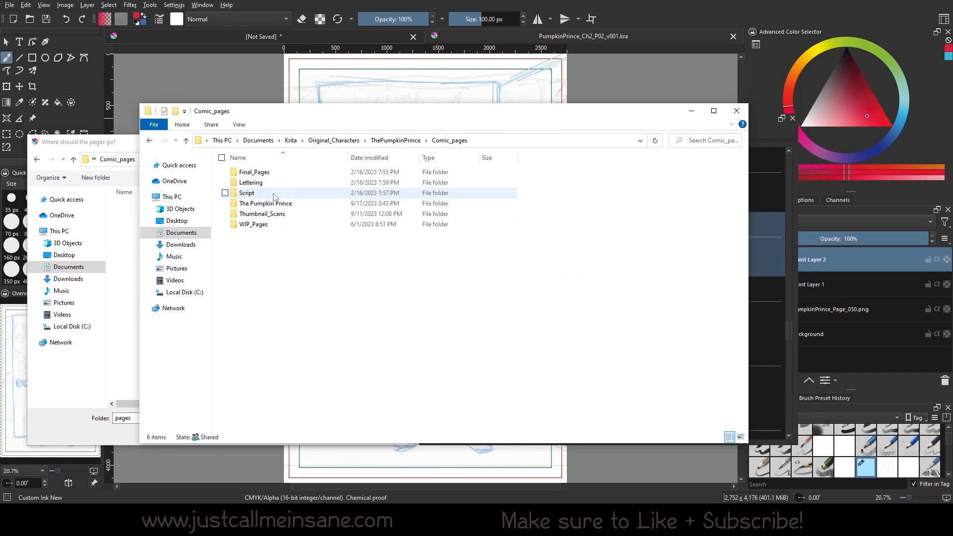
# Step: Browse The Pumpkin Prince's pages and pages_linework folders, reviewing their Krita page files
pyautogui.doubleClick(266, 203)
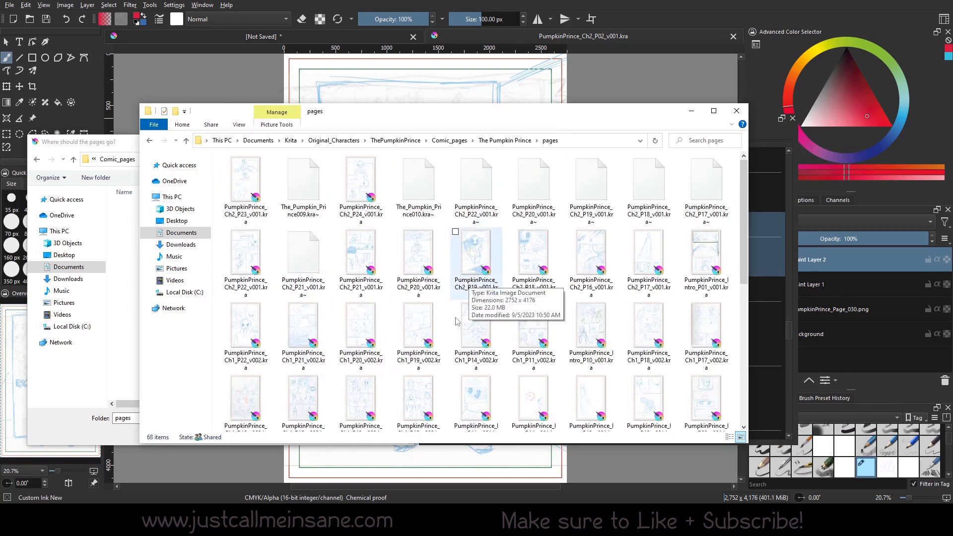
pyautogui.scroll(-3)
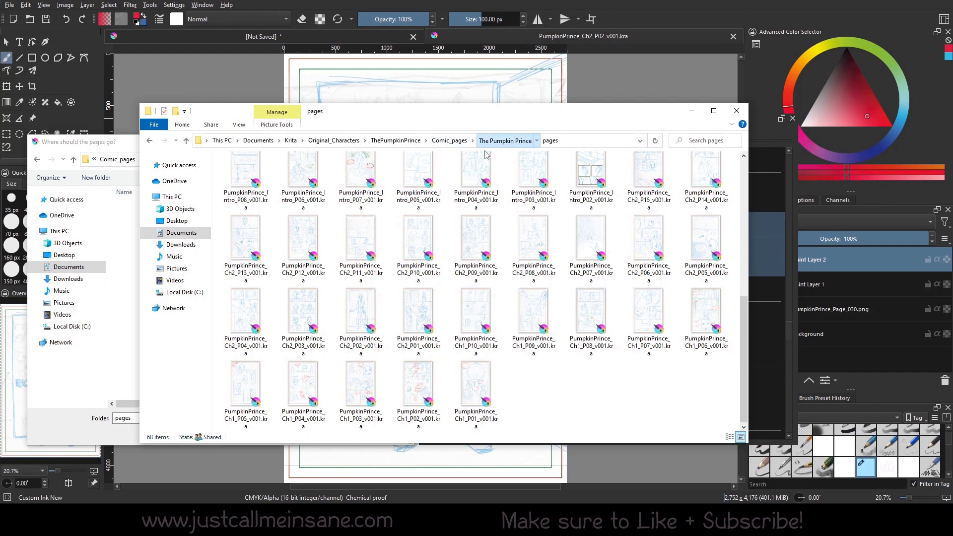
pyautogui.click(536, 140)
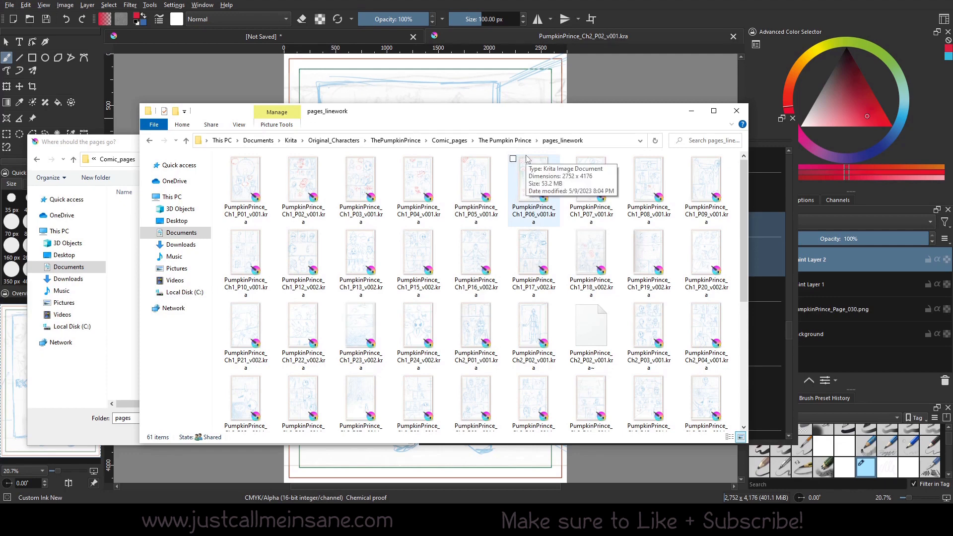
pyautogui.moveTo(533, 261)
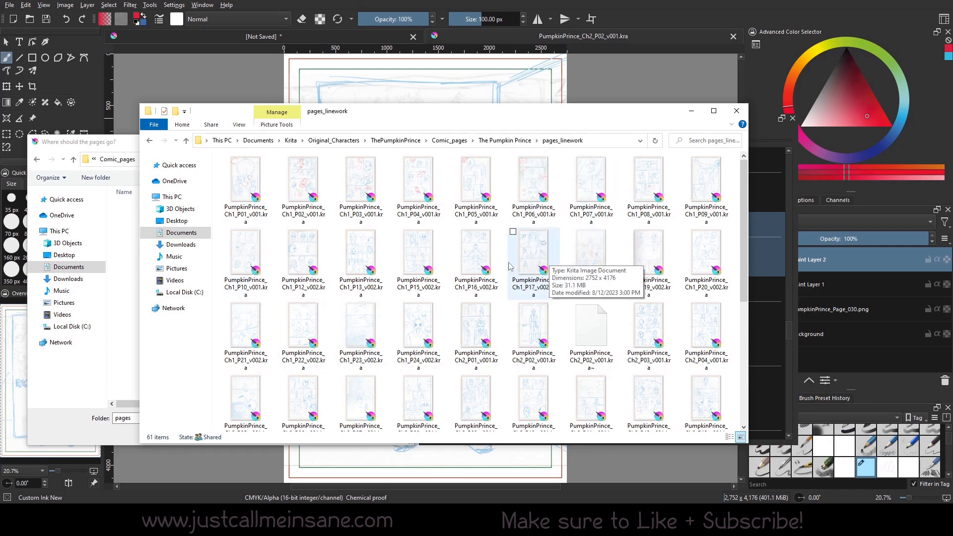
pyautogui.moveTo(475, 261)
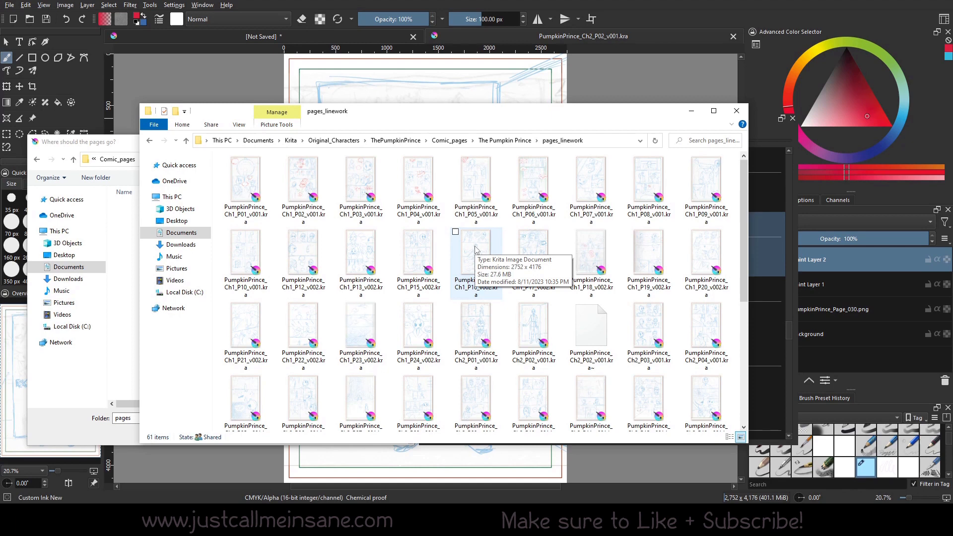
pyautogui.scroll(-3)
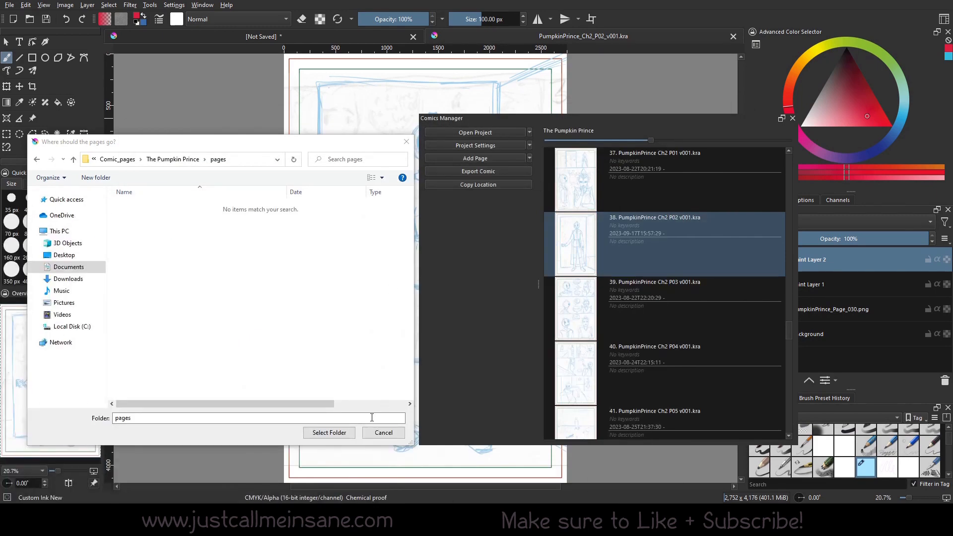
# Step: Close the pages-folder chooser and scroll the Comics Manager list back to page 1, P01
pyautogui.click(328, 431)
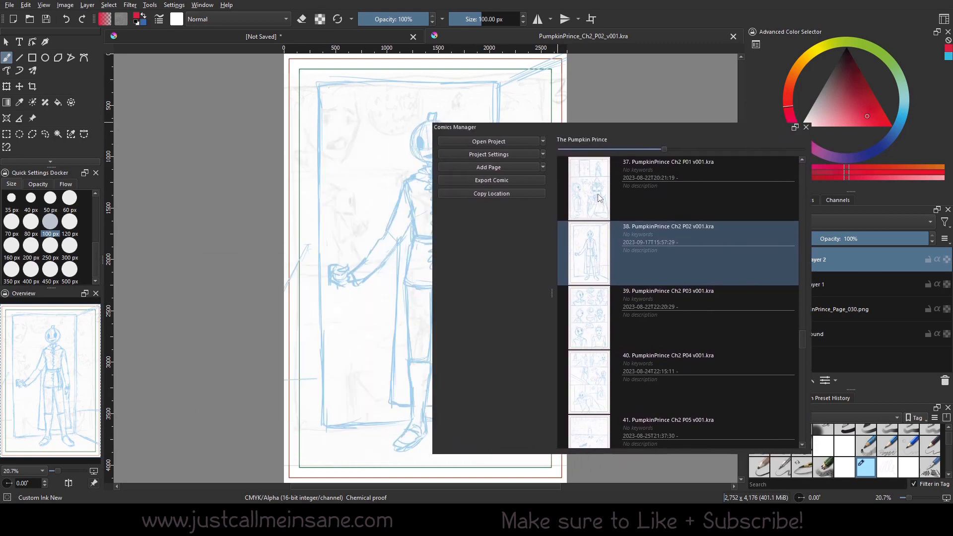
pyautogui.scroll(3)
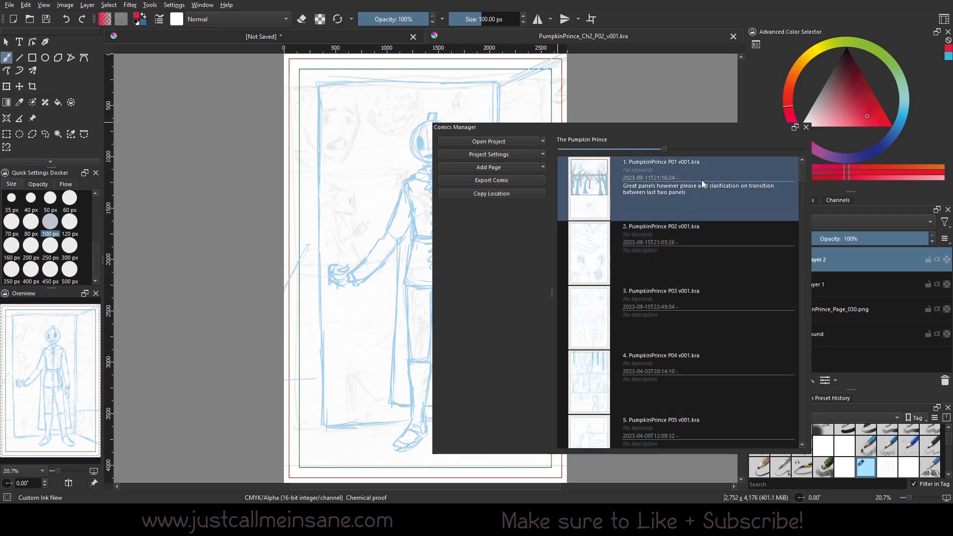
pyautogui.rightClick(668, 182)
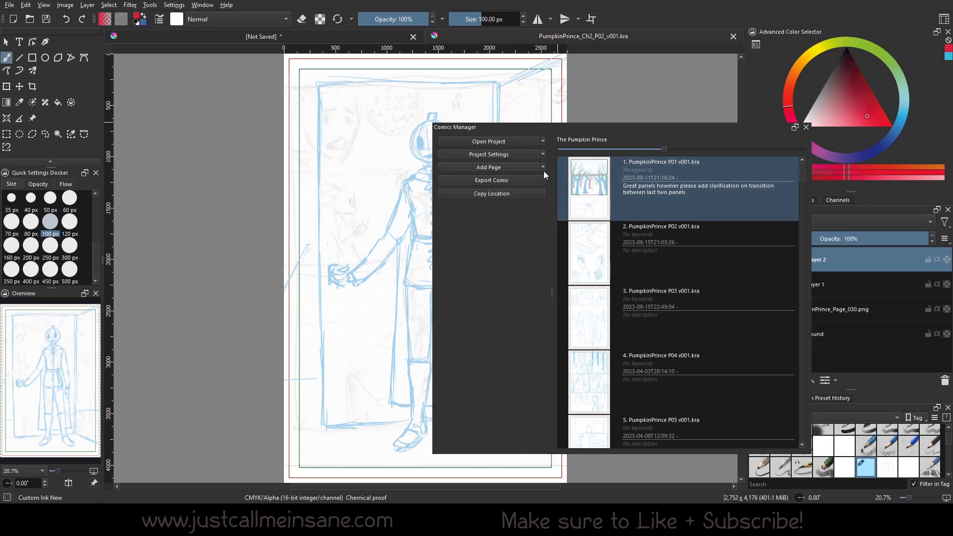
pyautogui.click(489, 167)
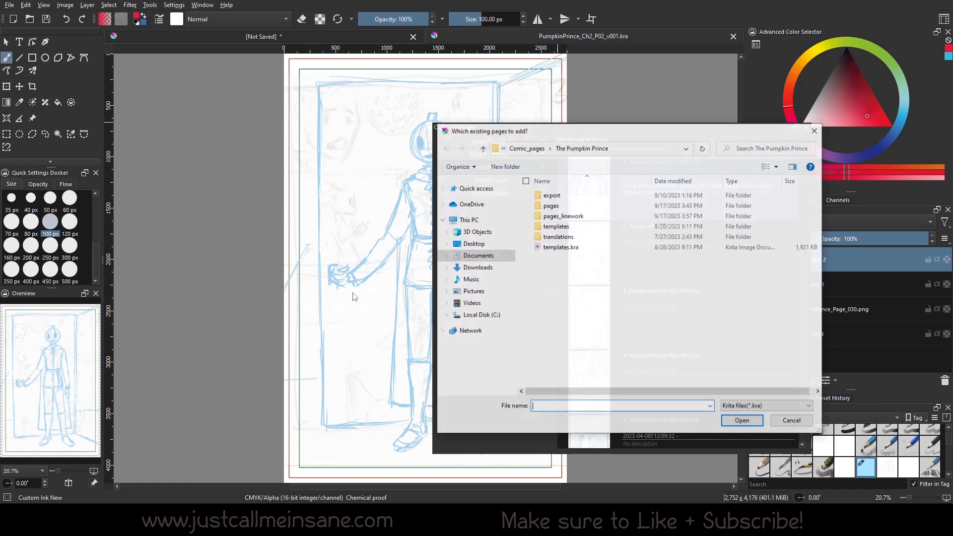
pyautogui.doubleClick(563, 216)
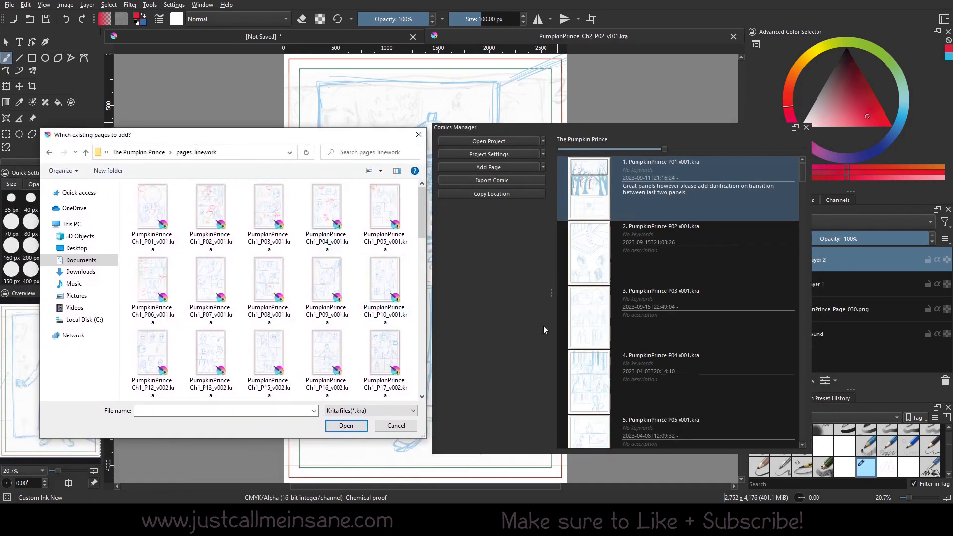
pyautogui.click(396, 426)
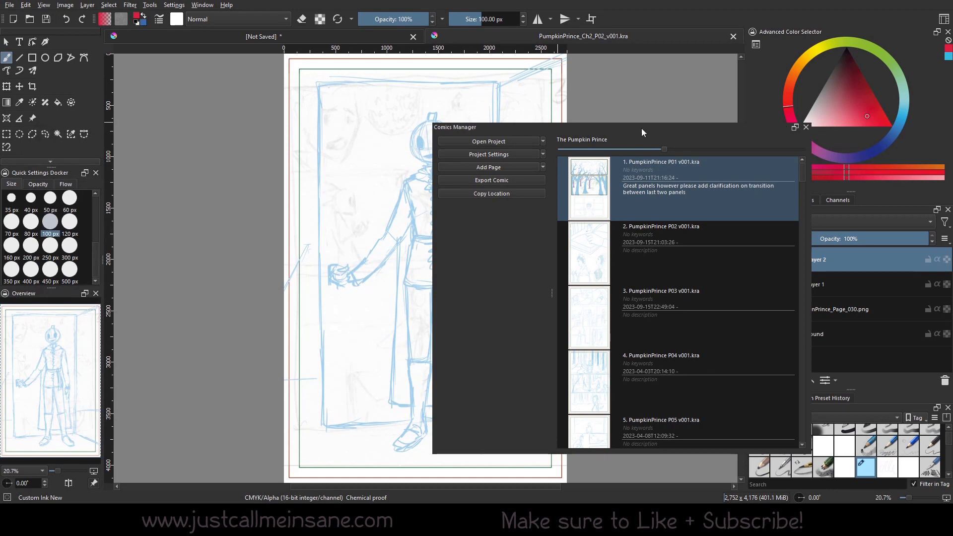
# Step: Draw a red zigzag over the Ch2 P02 drawing and check its thumbnail in the Comics Manager list
pyautogui.moveTo(455, 127); pyautogui.dragTo(505, 132)
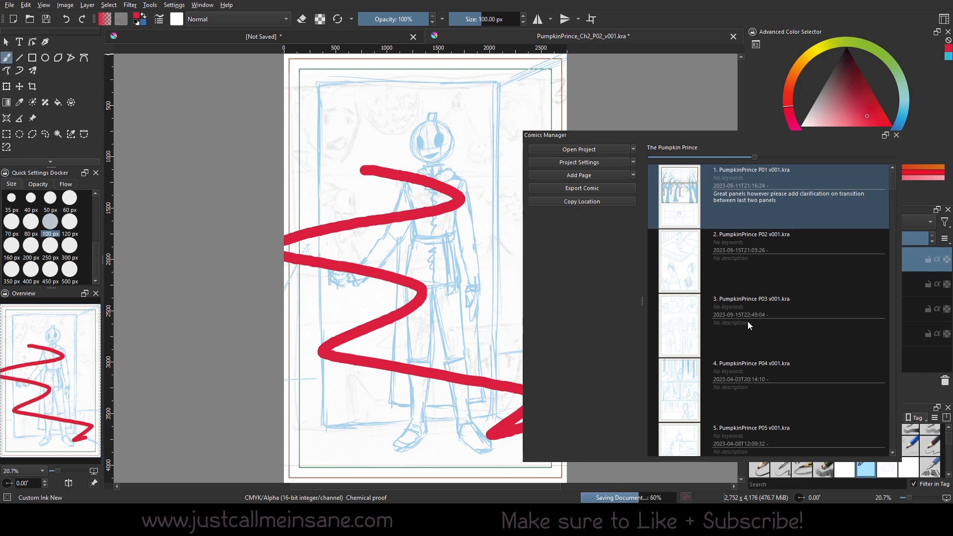
pyautogui.scroll(-3)
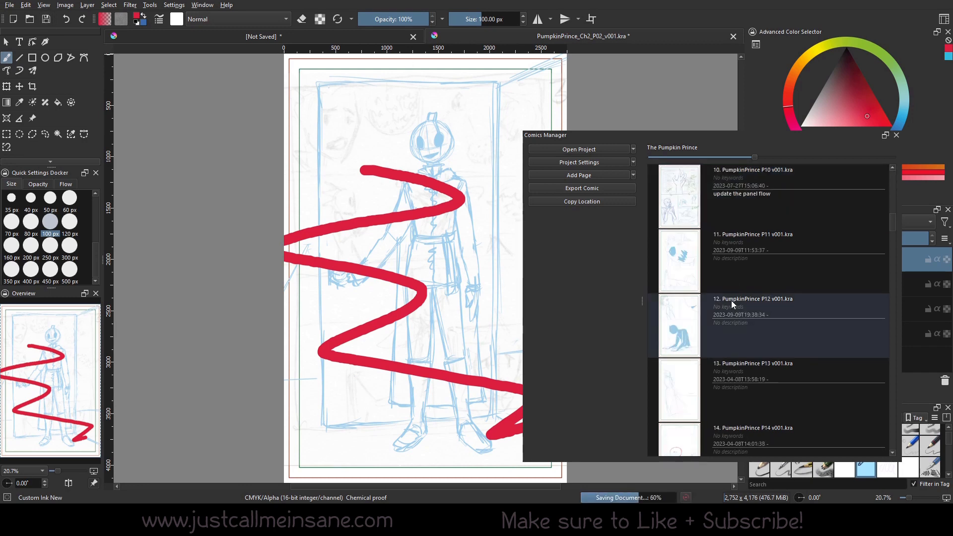
pyautogui.scroll(3)
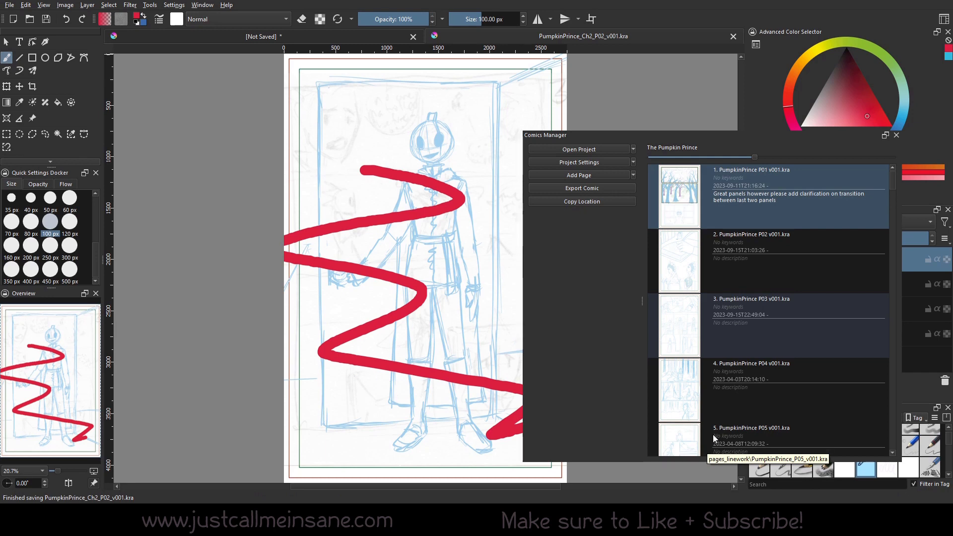
pyautogui.scroll(-3)
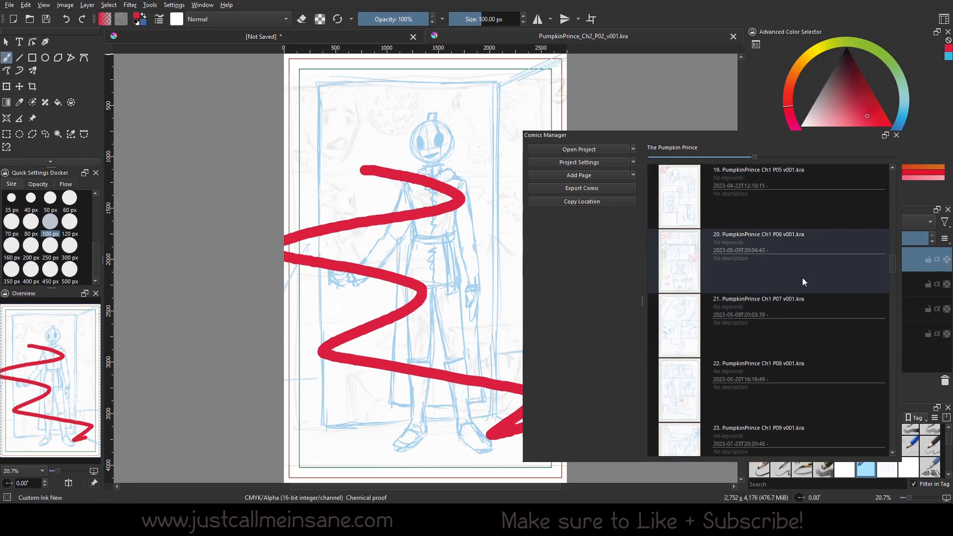
pyautogui.scroll(-3)
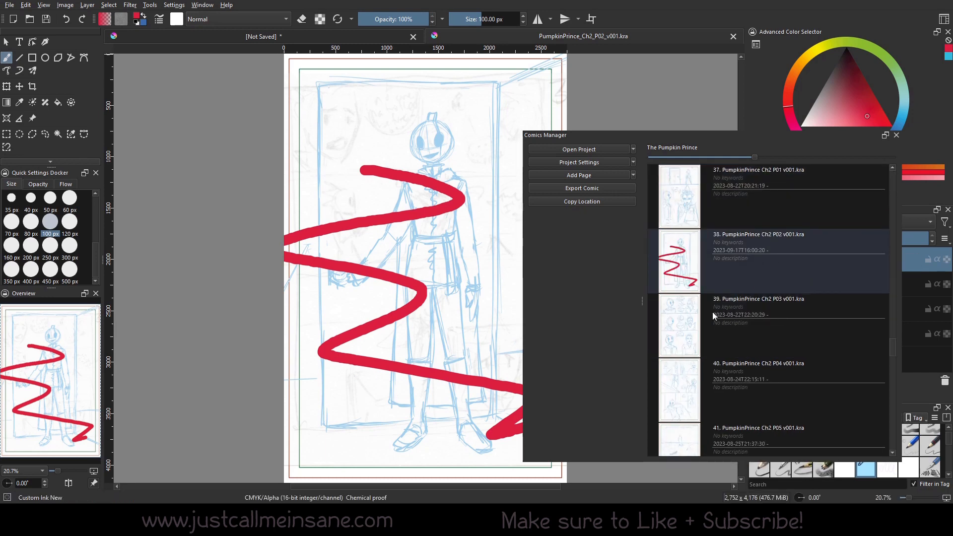
pyautogui.moveTo(680, 267)
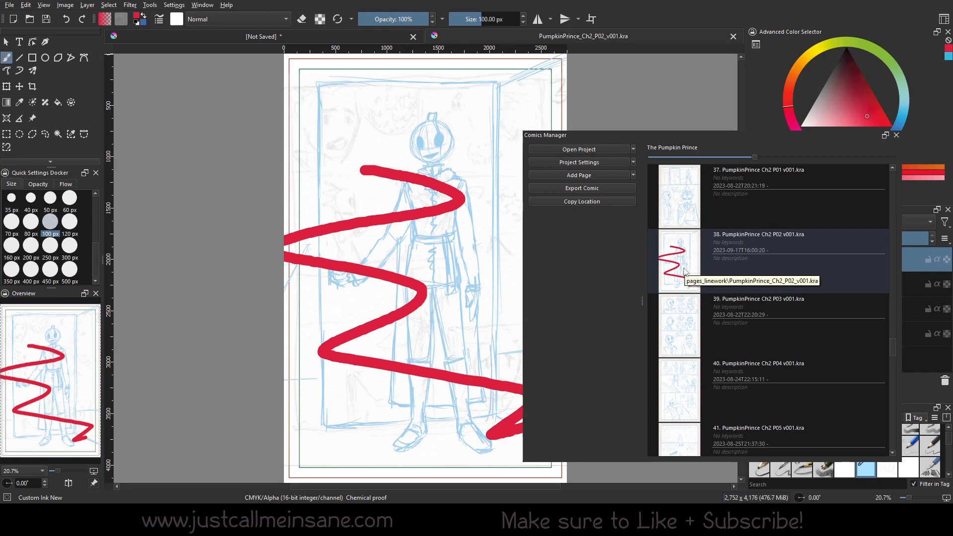
pyautogui.moveTo(714, 272)
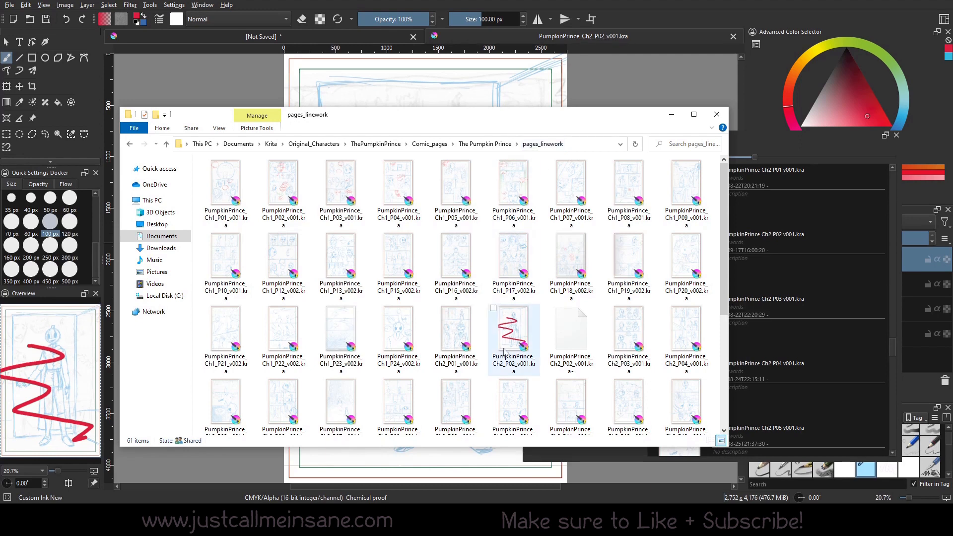
pyautogui.moveTo(512, 346)
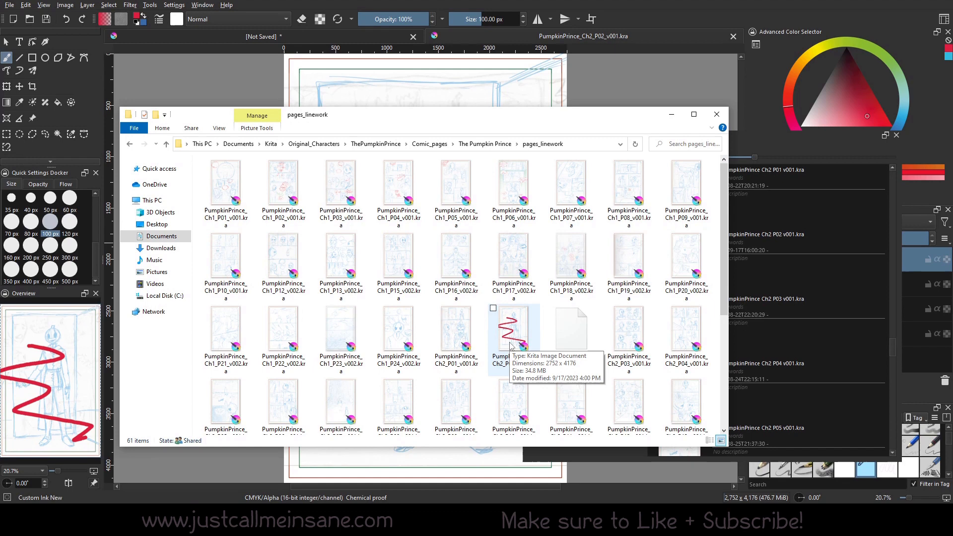
# Step: Check the Ch2_P02 thumbnails in the pages and pages_linework folders of The Pumpkin Prince
pyautogui.click(484, 143)
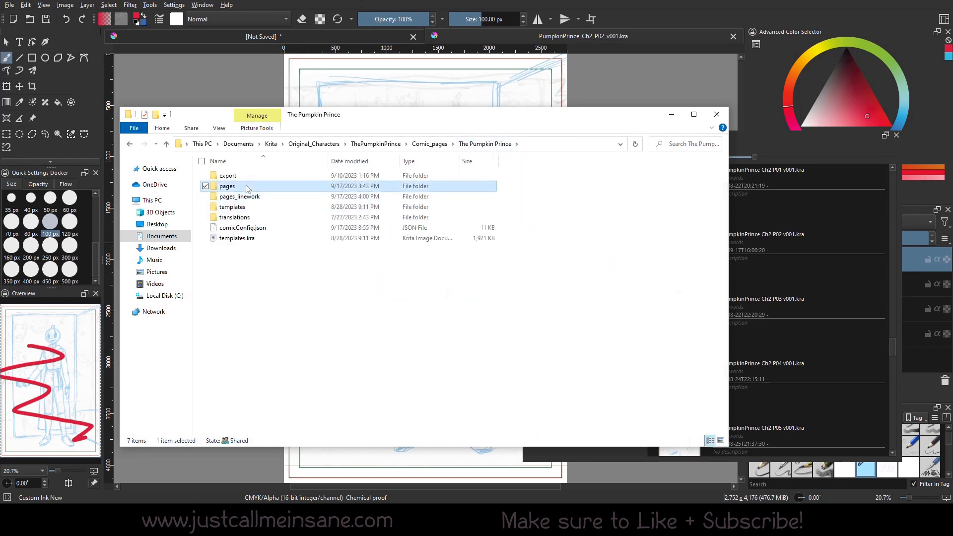
pyautogui.doubleClick(226, 186)
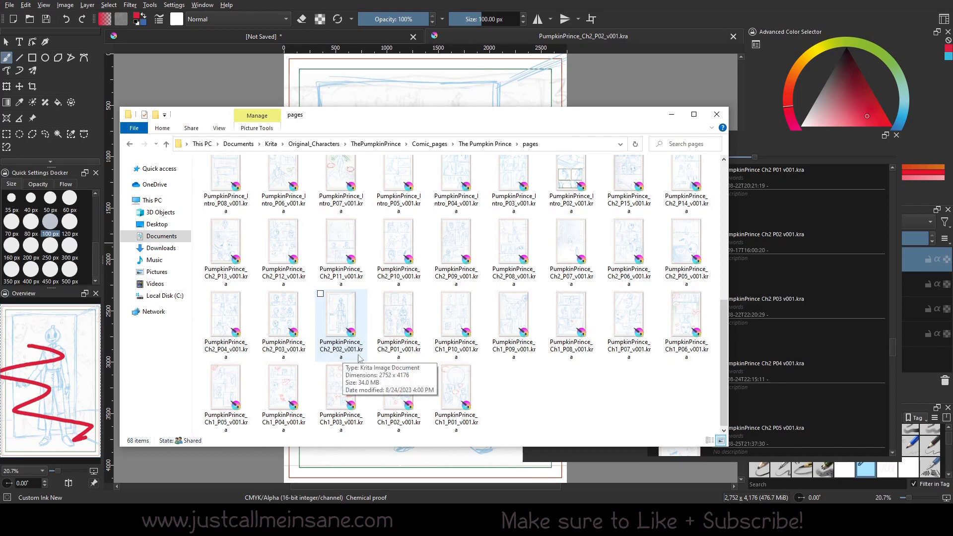
pyautogui.moveTo(354, 357)
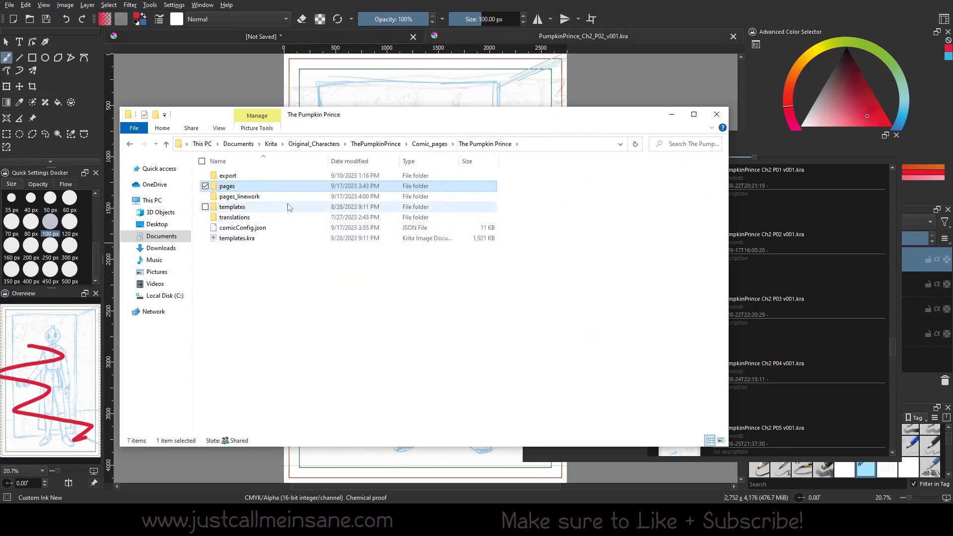
pyautogui.doubleClick(239, 197)
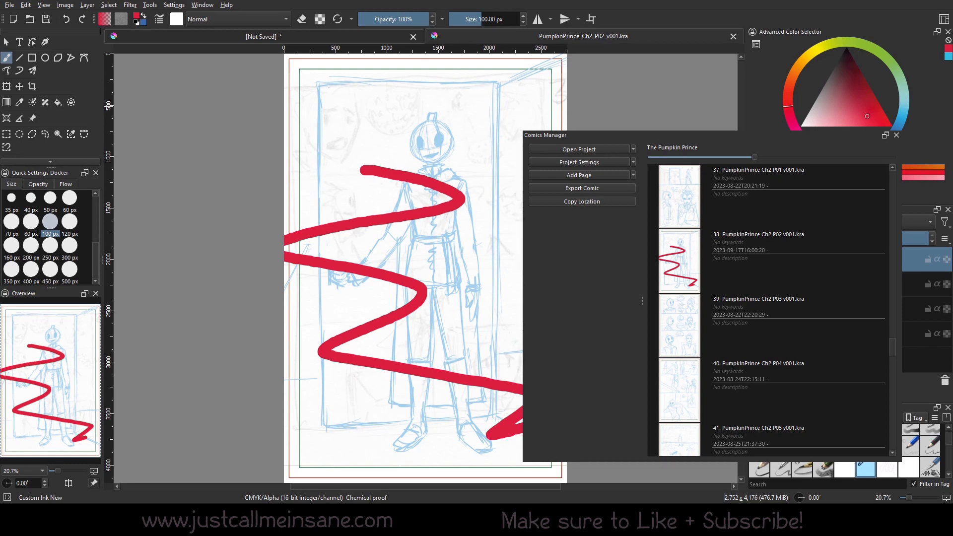
pyautogui.moveTo(613, 170)
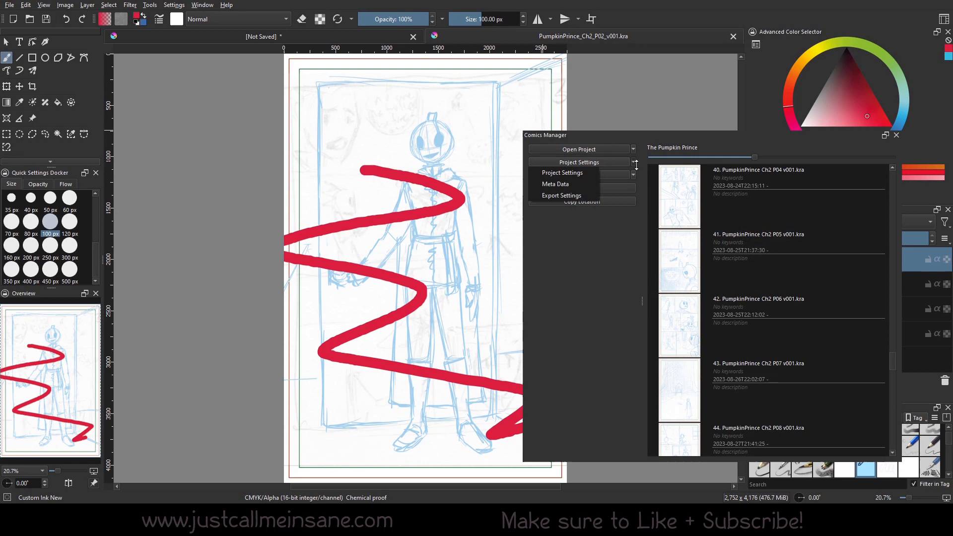
# Step: Dismiss the Project Settings dropdown and close the open comic page documents
pyautogui.click(561, 173)
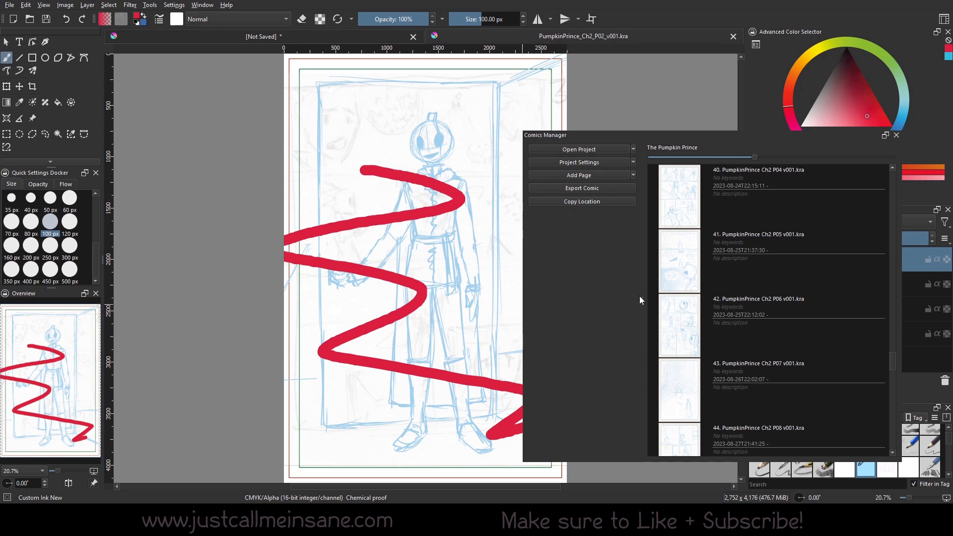
pyautogui.click(732, 36)
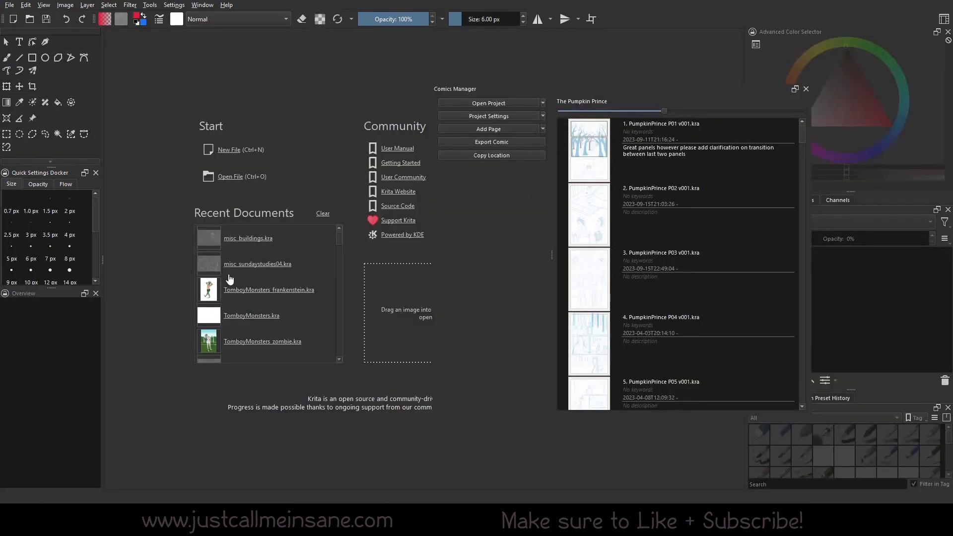
pyautogui.moveTo(513, 134)
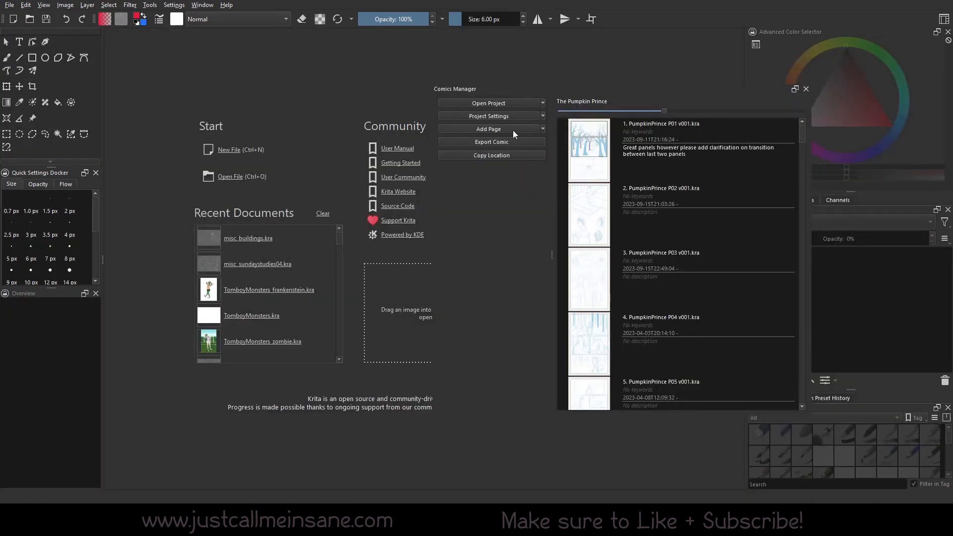
# Step: Reopen the project settings and start choosing a new Pages folder
pyautogui.click(489, 116)
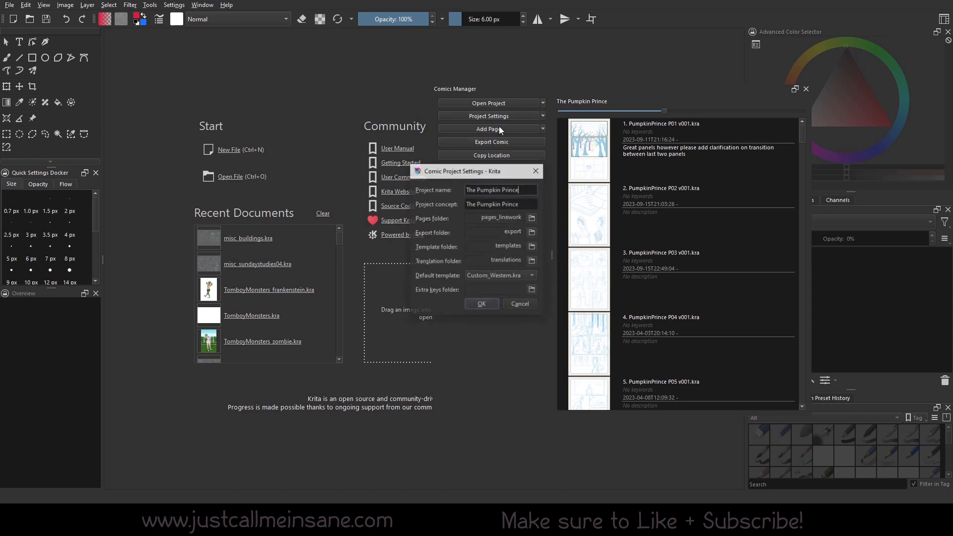
pyautogui.click(530, 217)
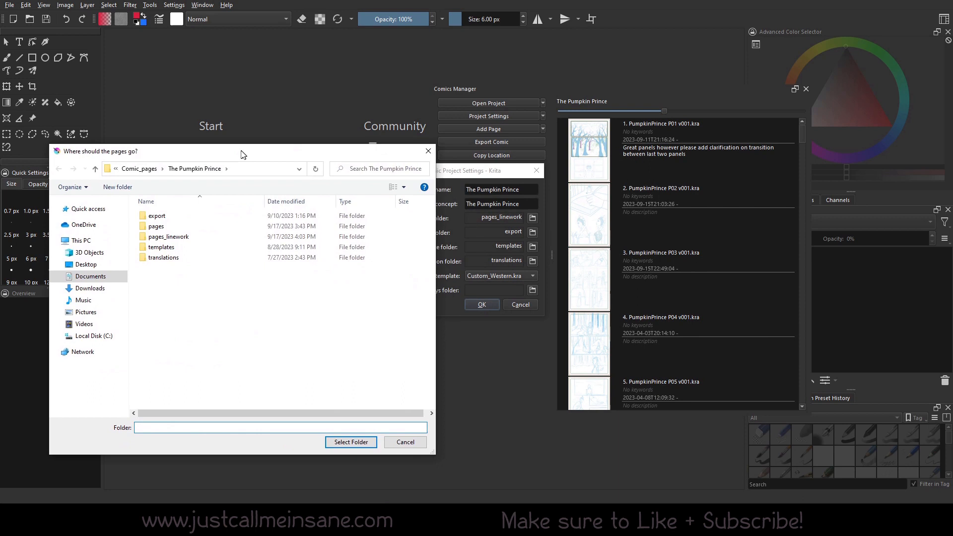
# Step: Copy and paste the pages folder to create 'pages - Copy' in the project folder
pyautogui.moveTo(241, 151); pyautogui.dragTo(207, 170)
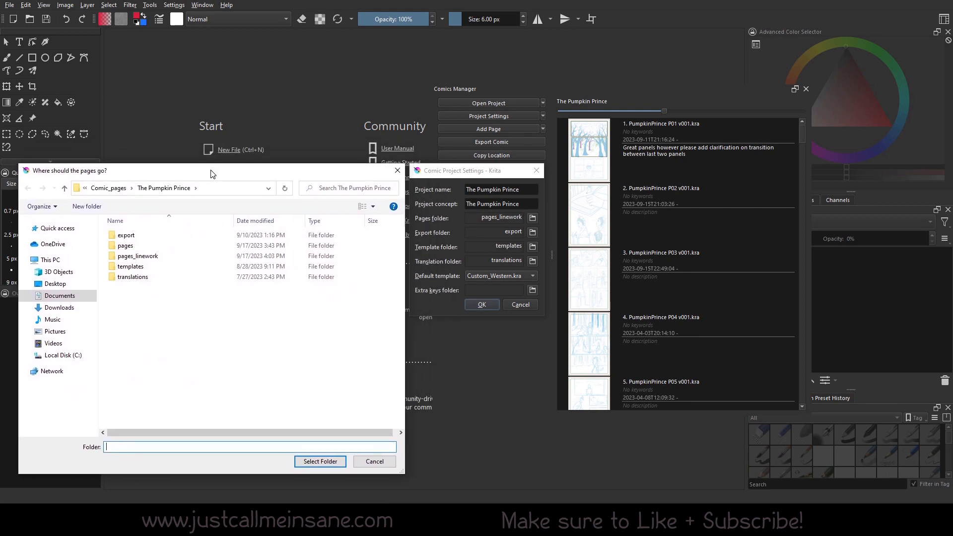
pyautogui.click(139, 256)
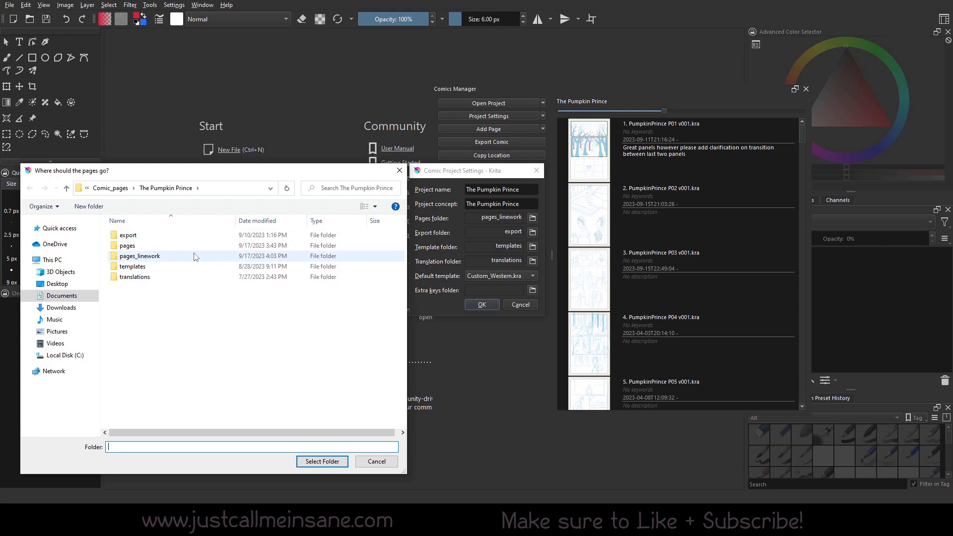
pyautogui.rightClick(128, 245)
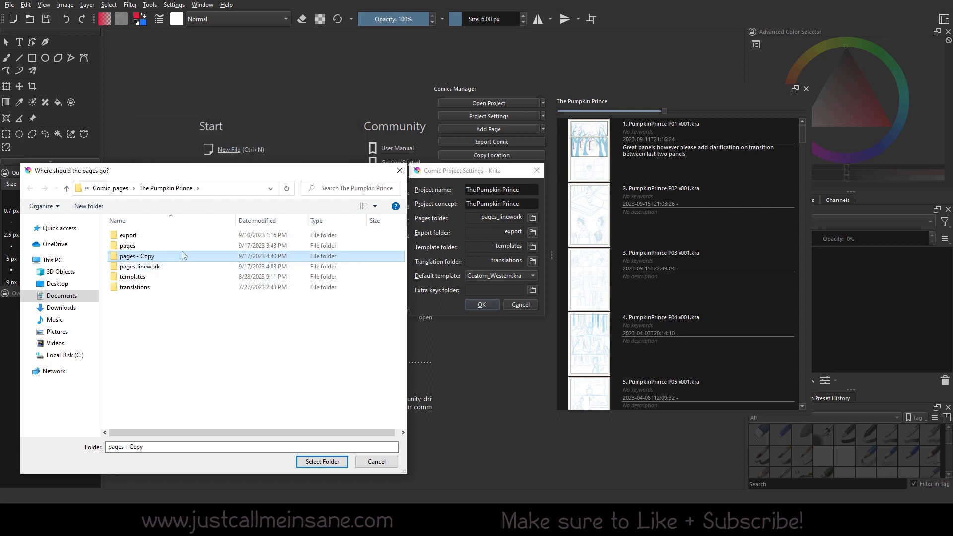
# Step: Rename 'pages - Copy' to pages_thumbnails, check the folder list and close the picker
pyautogui.doubleClick(136, 255)
pyautogui.write('pages_thumbnails')
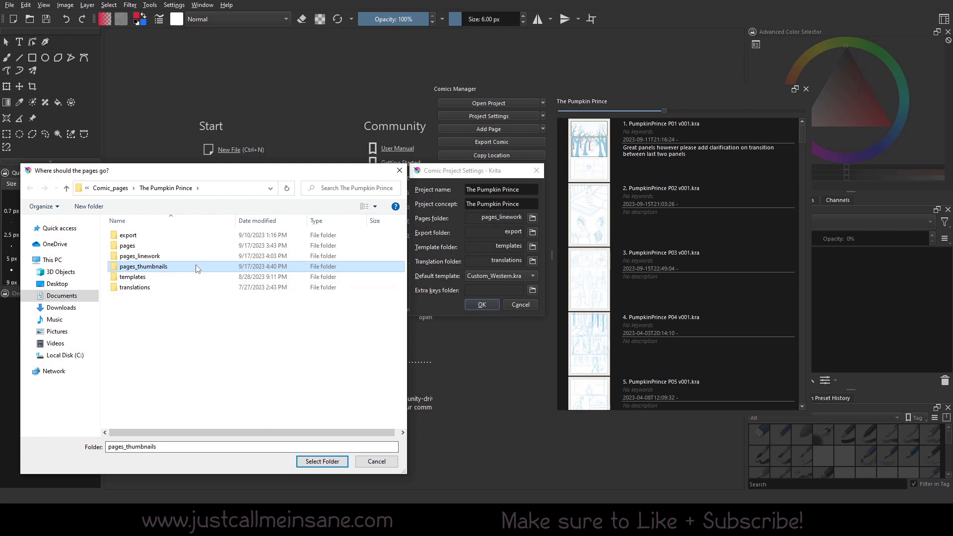
pyautogui.click(128, 245)
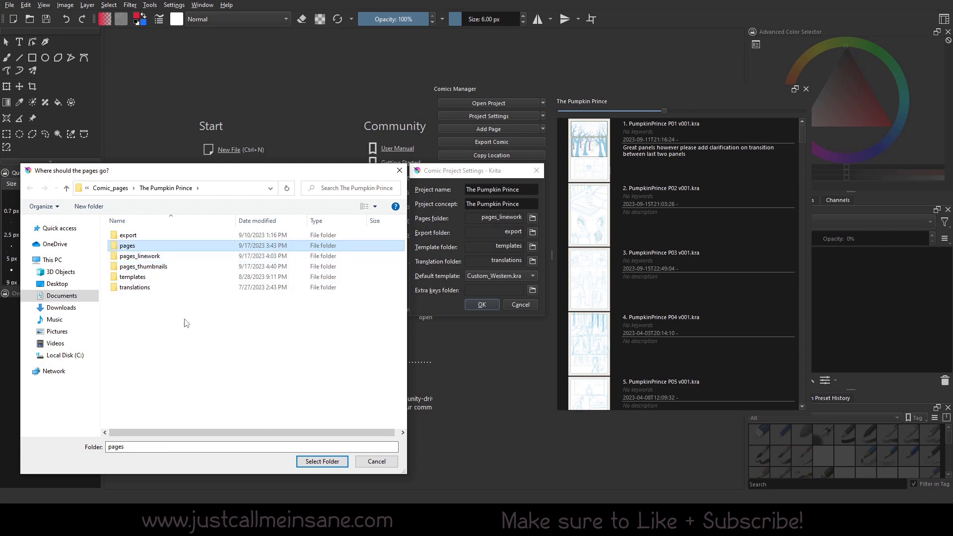
pyautogui.moveTo(172, 283)
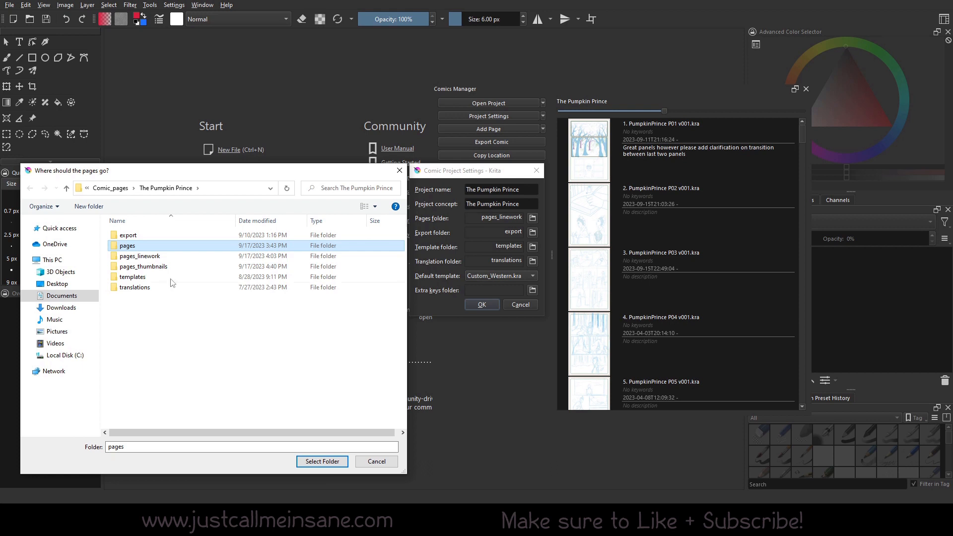
pyautogui.moveTo(157, 251)
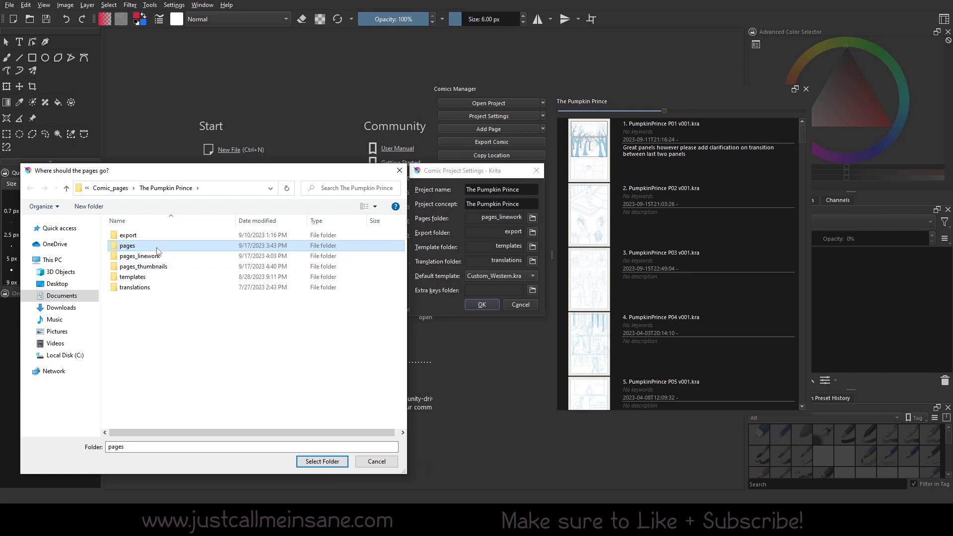
pyautogui.moveTo(207, 337)
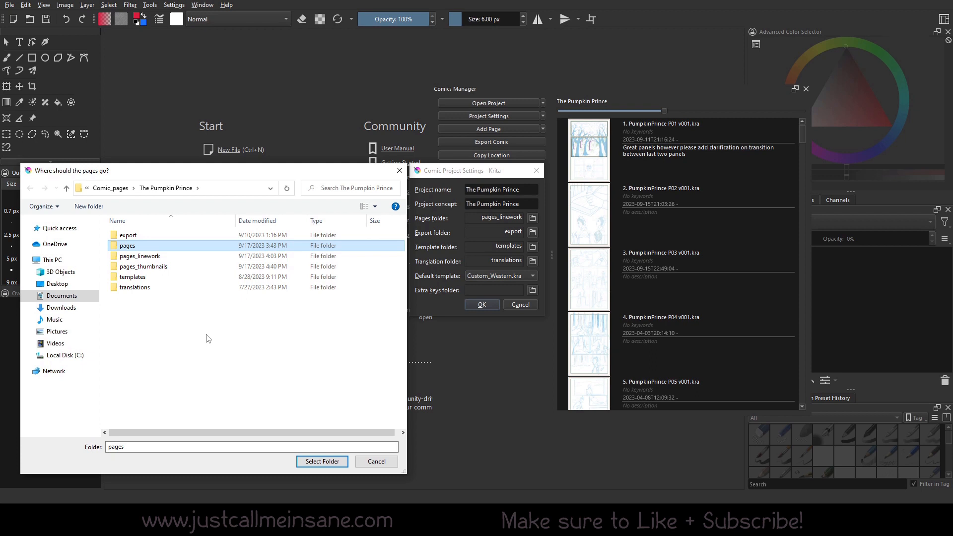
pyautogui.click(143, 266)
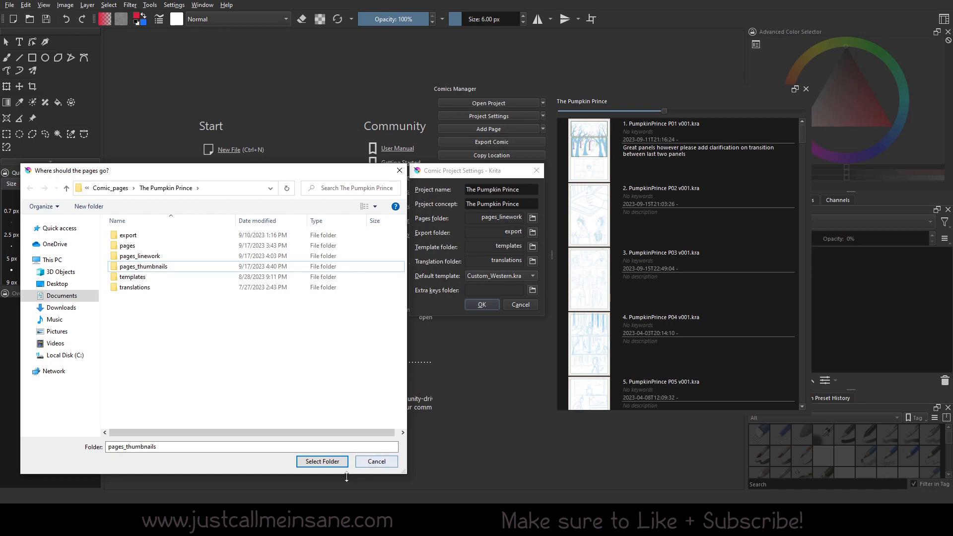
pyautogui.click(322, 462)
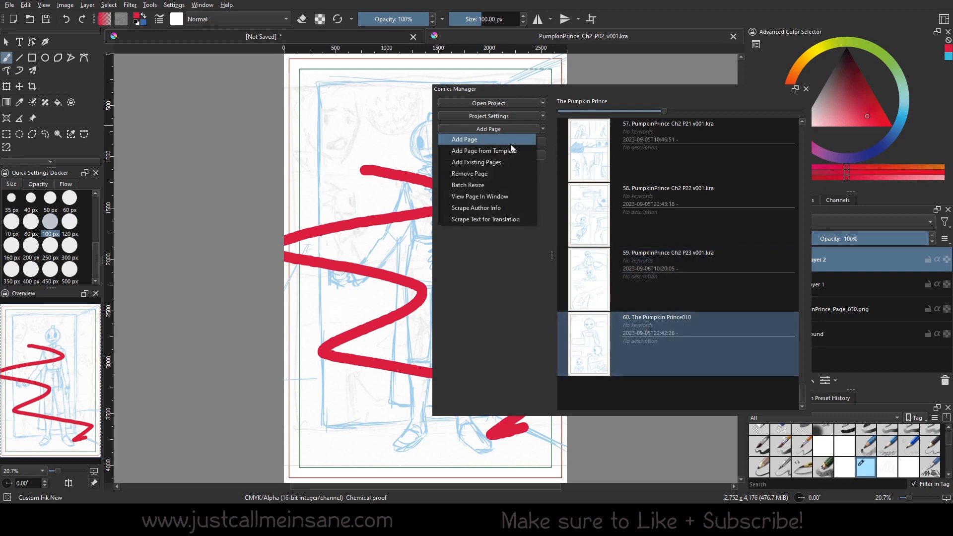
# Step: Add blank page 61, The Pumpkin Prince012, via Add Page and select it in the page list
pyautogui.click(465, 139)
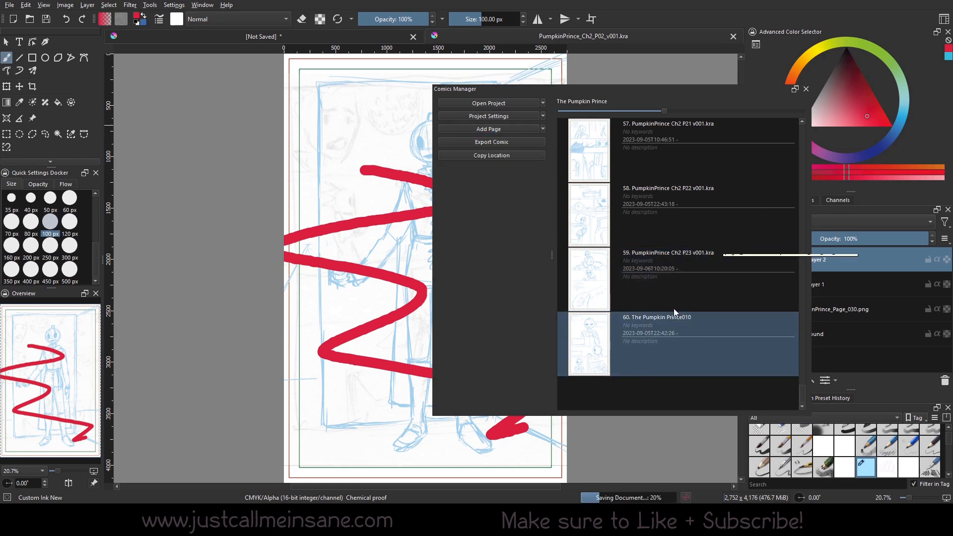
pyautogui.moveTo(616, 402)
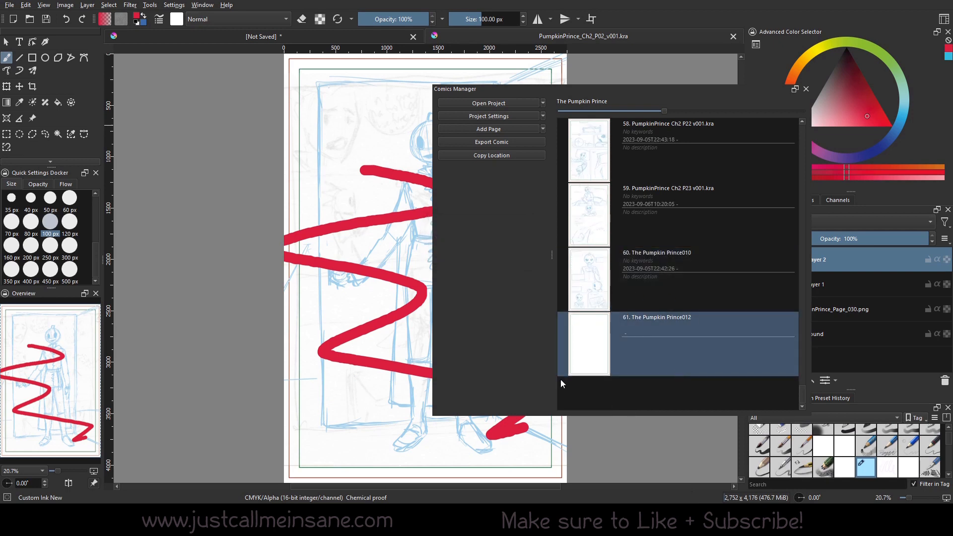
pyautogui.click(681, 280)
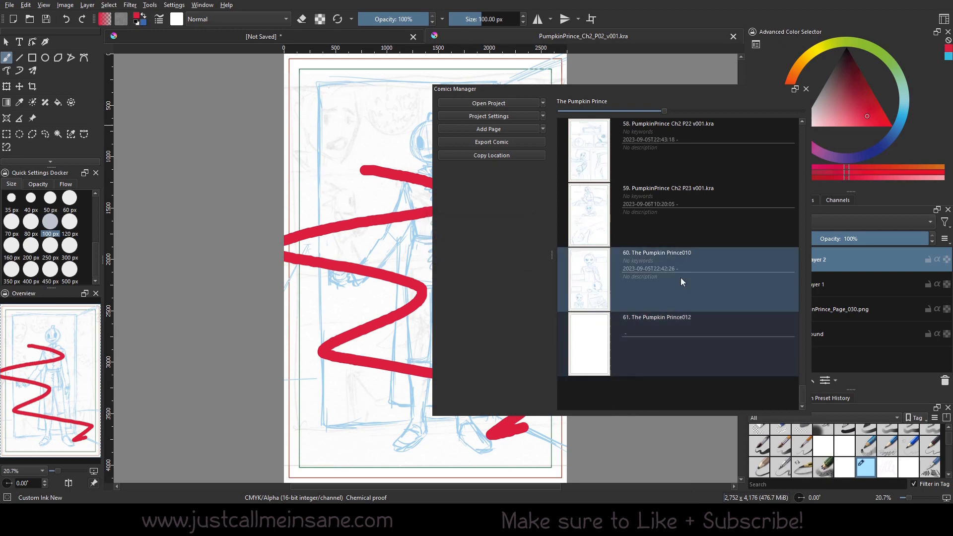
pyautogui.click(672, 214)
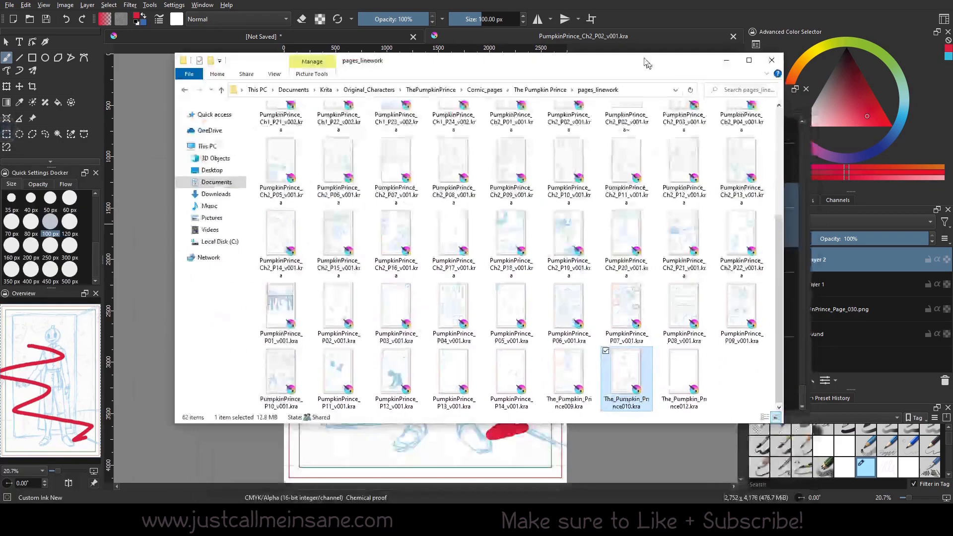
# Step: Delete The_Pumpkin_Prince012.kra from pages_linework via its context menu, leaving the list at page 60
pyautogui.rightClick(650, 371)
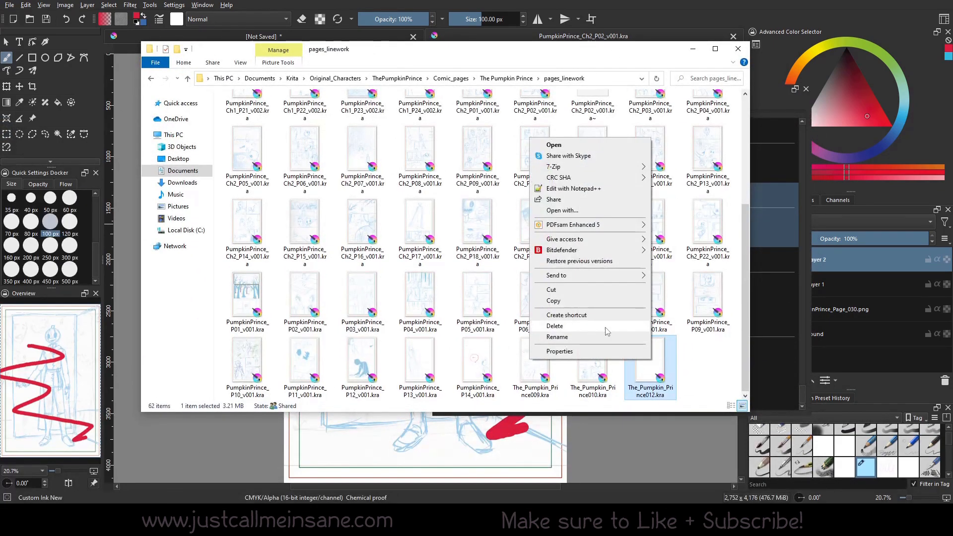
pyautogui.click(556, 336)
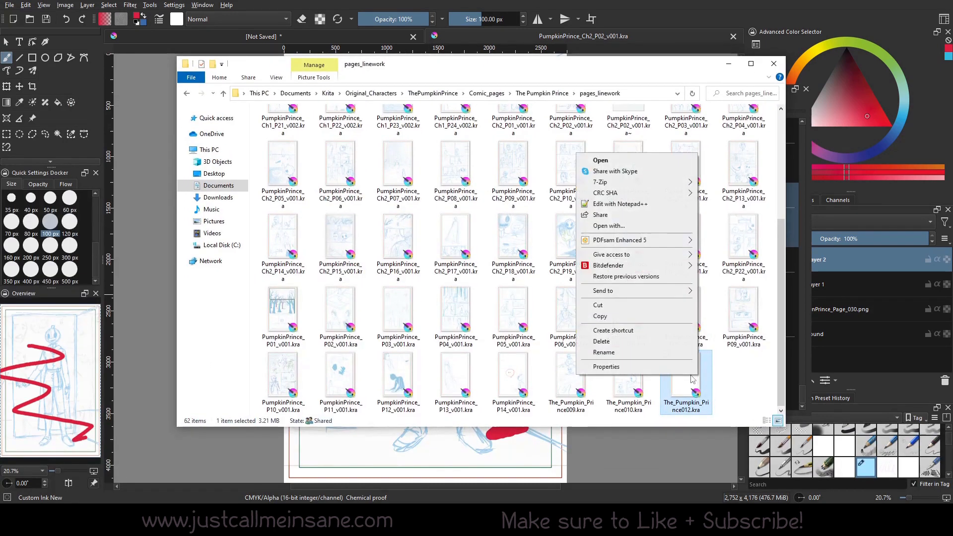
pyautogui.click(604, 352)
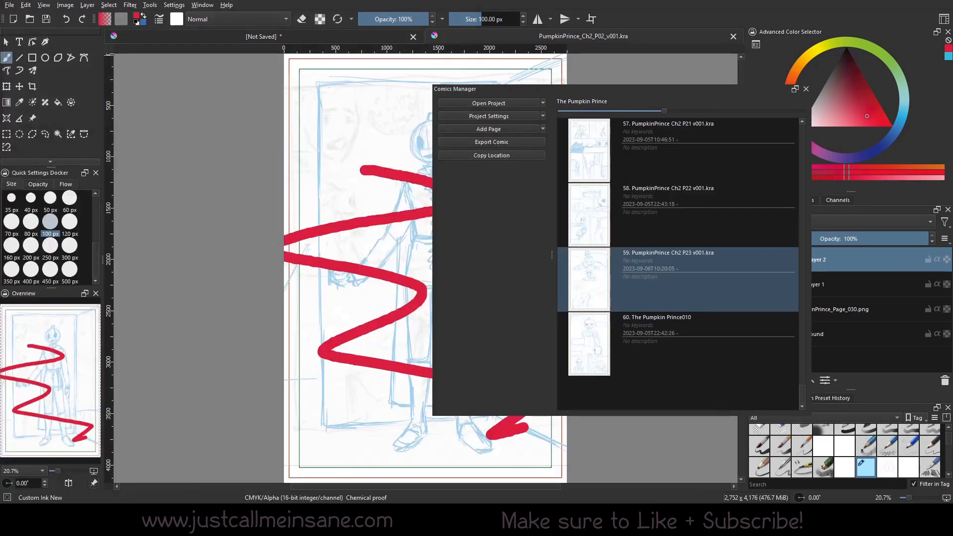
pyautogui.moveTo(680, 318)
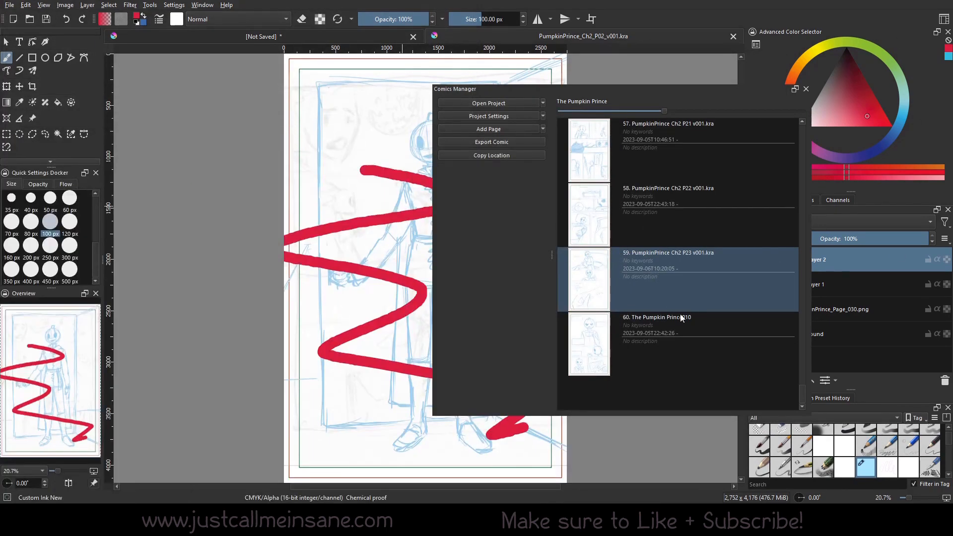
pyautogui.scroll(3)
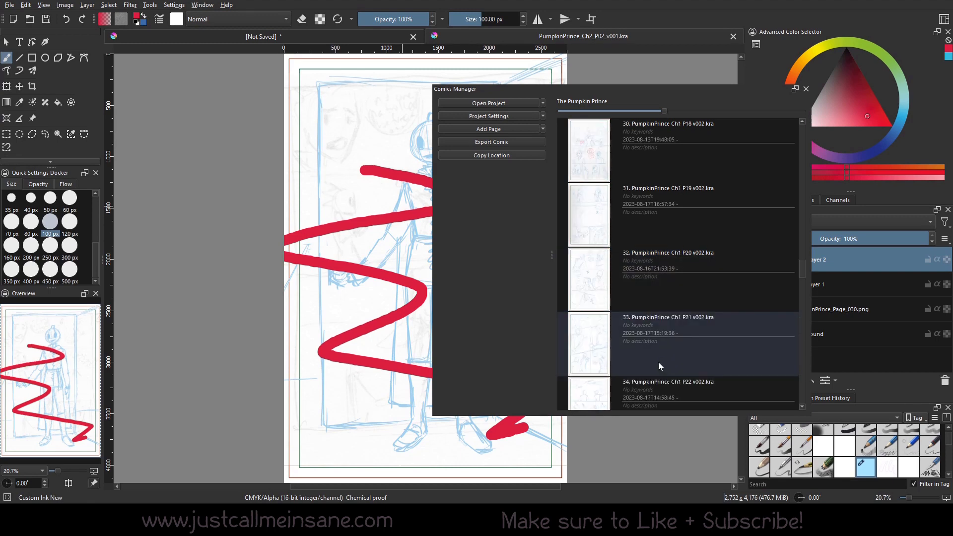
pyautogui.scroll(-3)
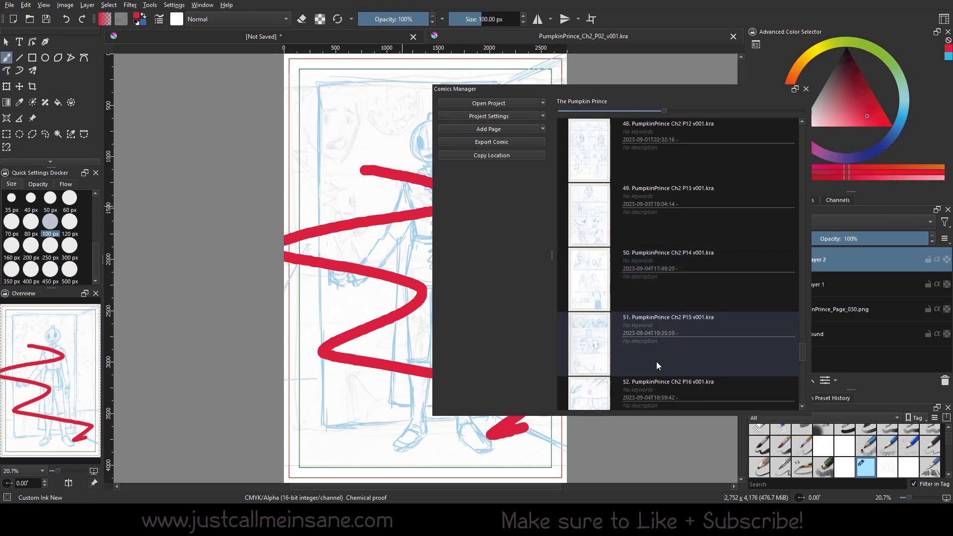
pyautogui.scroll(3)
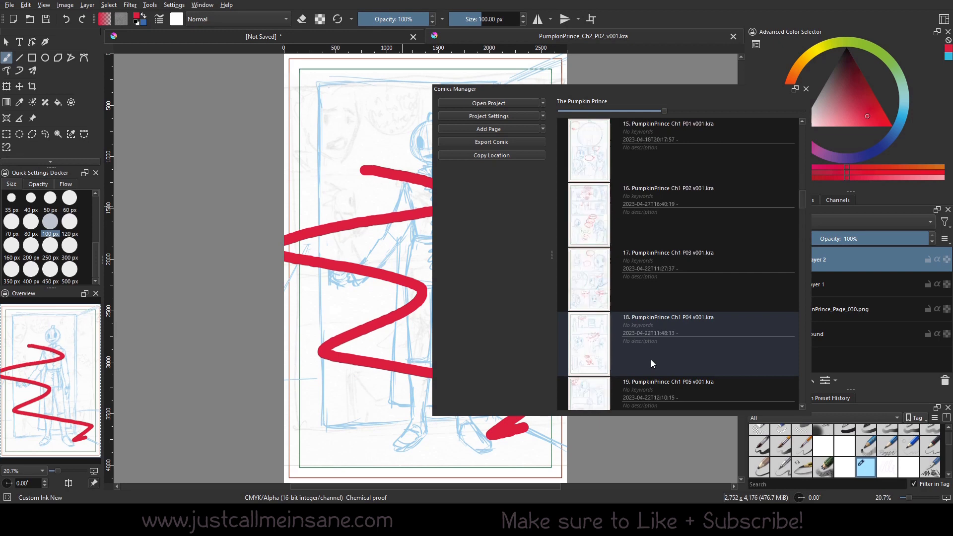
pyautogui.scroll(-3)
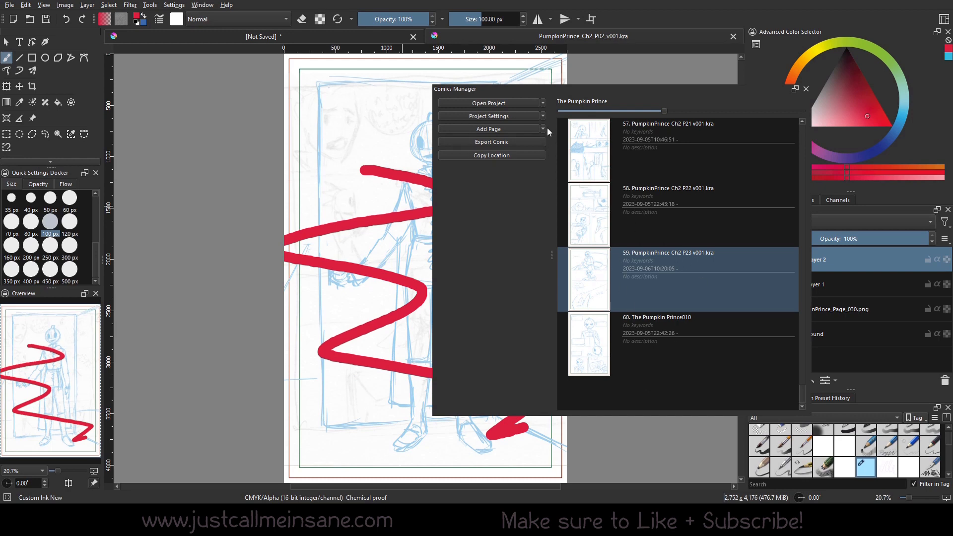
# Step: Re-add The Pumpkin Prince012 from pages_linework as existing page 61 and select it
pyautogui.click(540, 129)
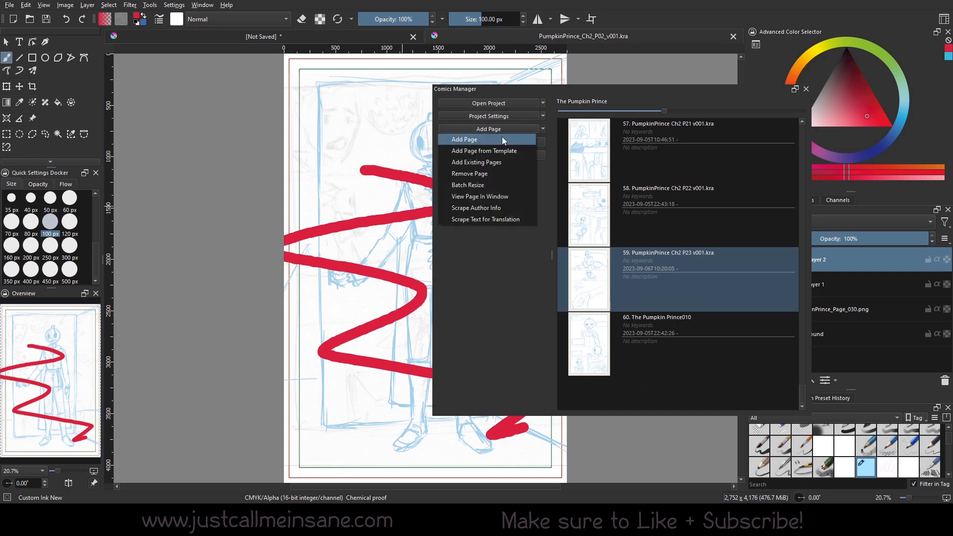
pyautogui.click(476, 162)
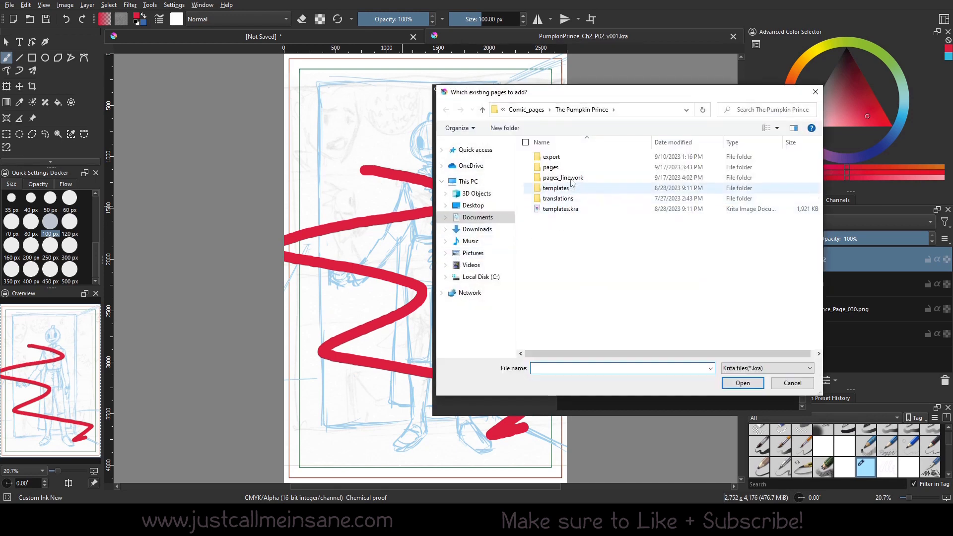
pyautogui.doubleClick(561, 177)
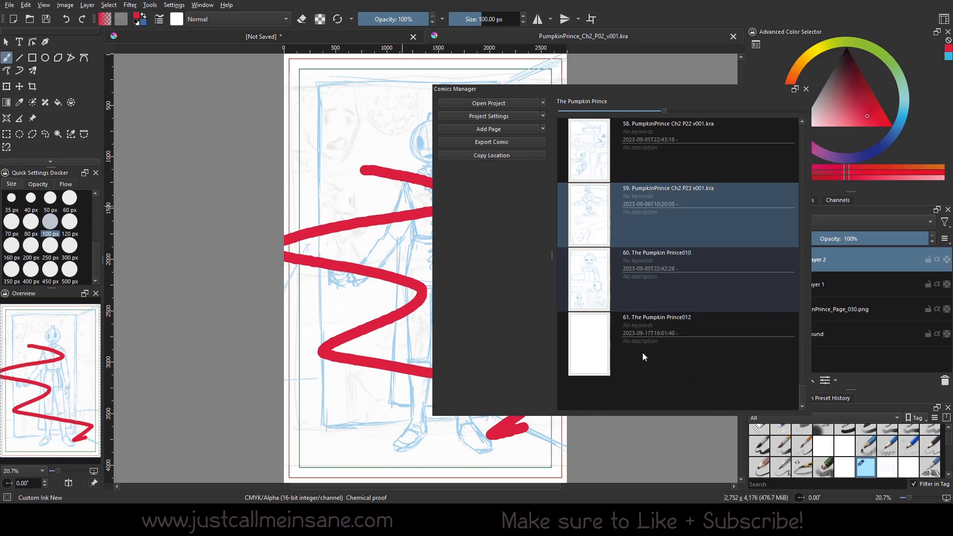
pyautogui.click(656, 328)
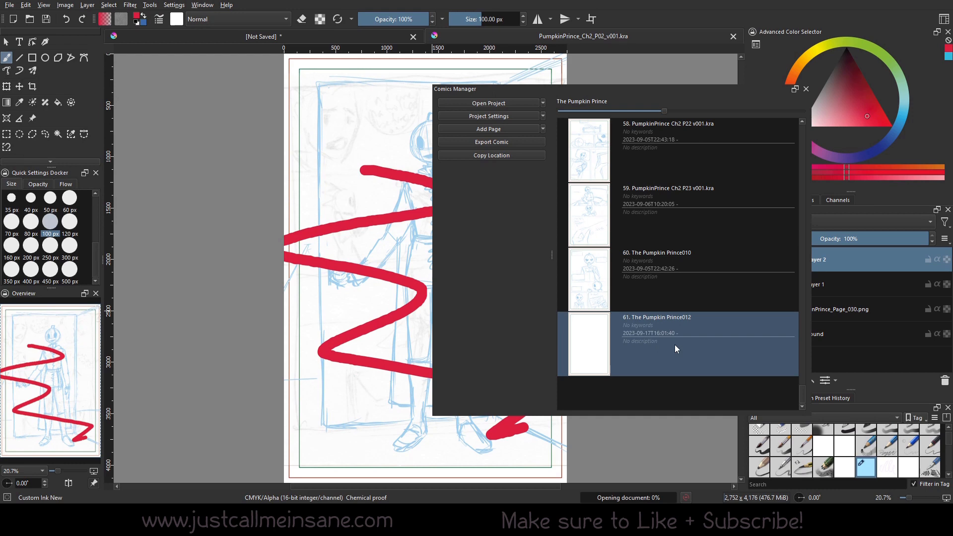
# Step: Open page 61, The_Pumpkin_Prince_Ch2_012.kra, as its own blank document
pyautogui.doubleClick(656, 317)
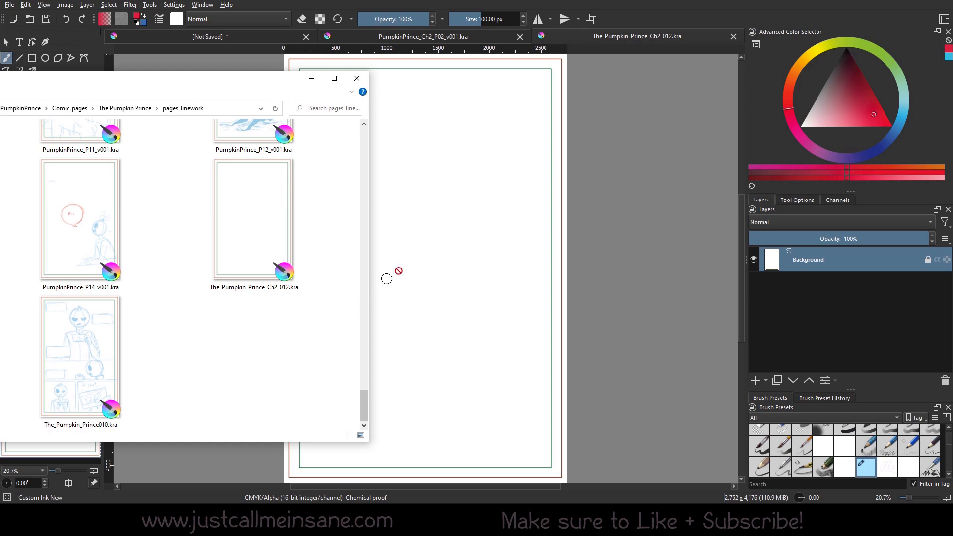
pyautogui.moveTo(627, 148)
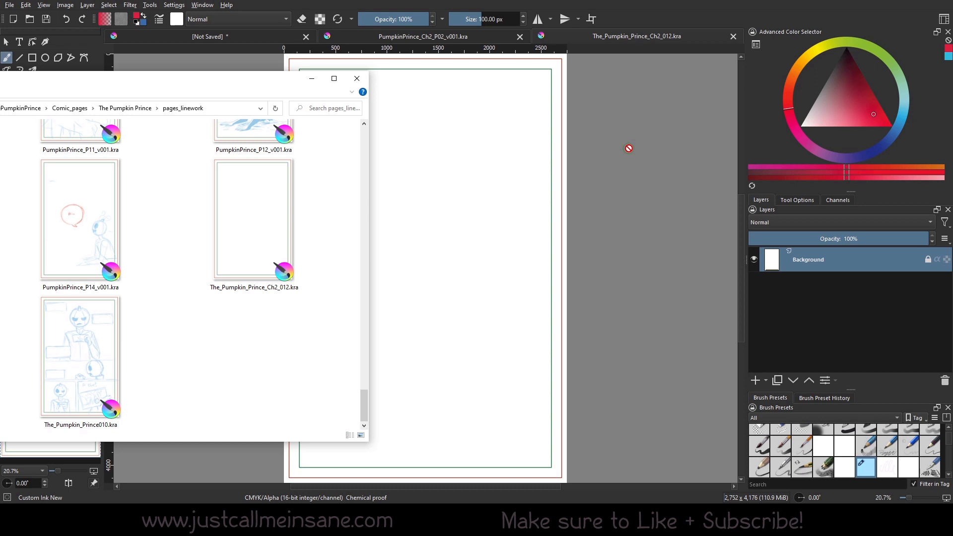
pyautogui.moveTo(95, 8)
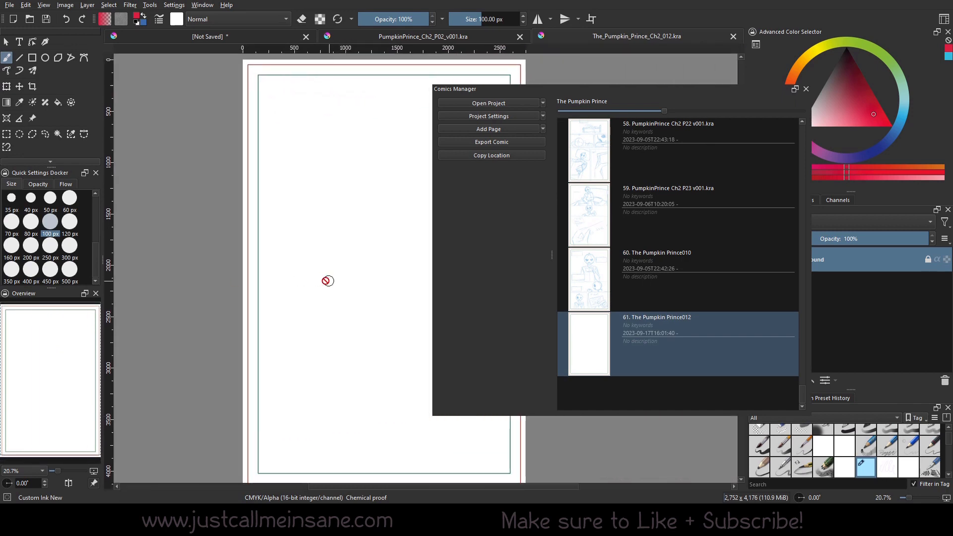
# Step: Set the Document Information title to PumpkinPrince_Ch2_P24_v001.kra and confirm it
pyautogui.click(9, 5)
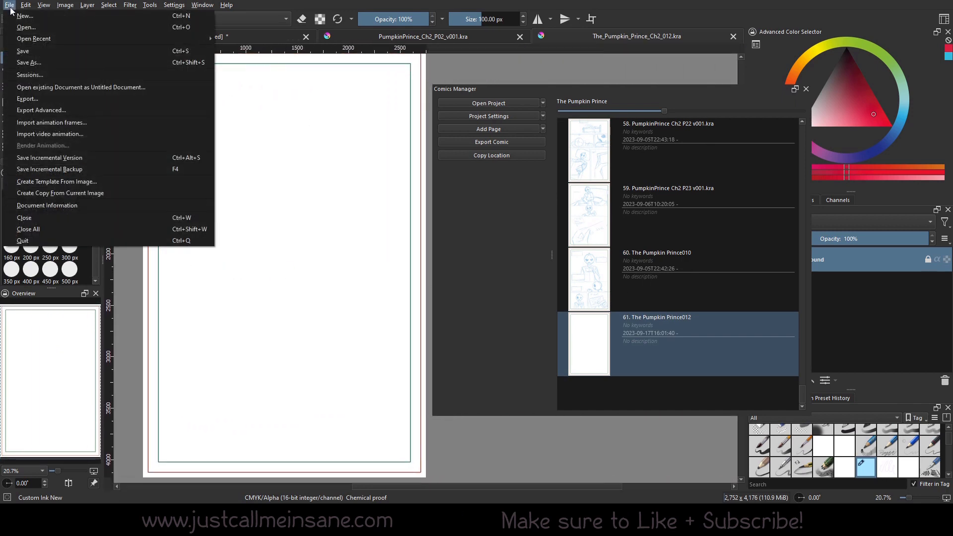
pyautogui.click(47, 204)
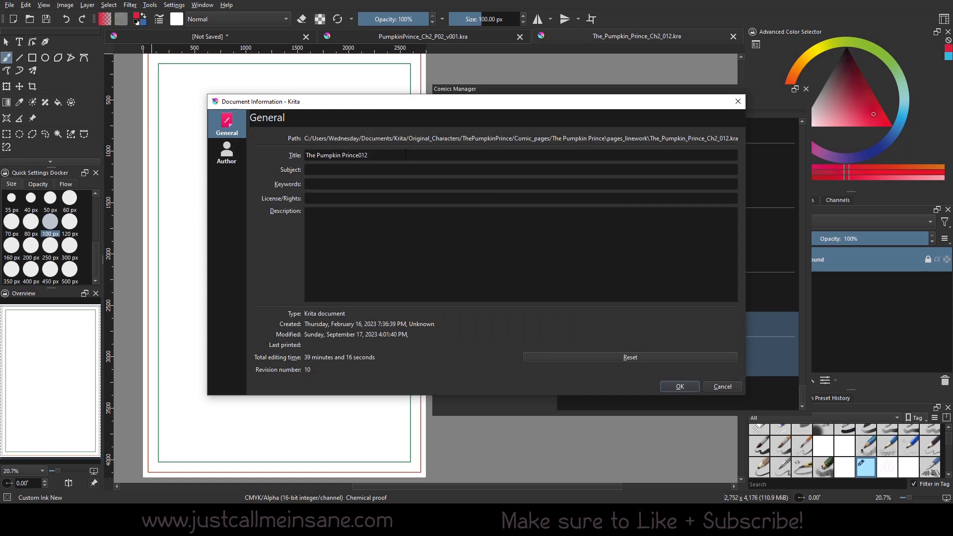
pyautogui.tripleClick(336, 155)
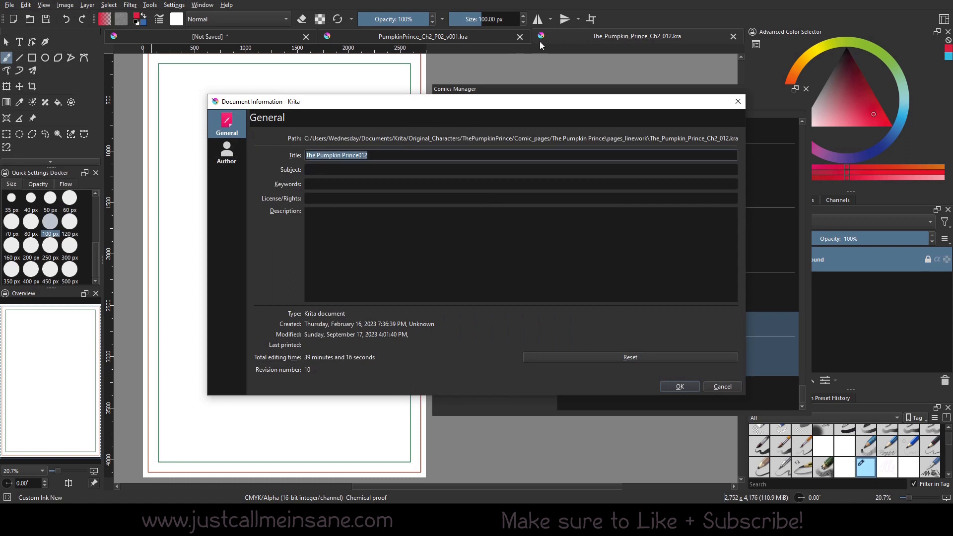
pyautogui.write('Pumpkin')
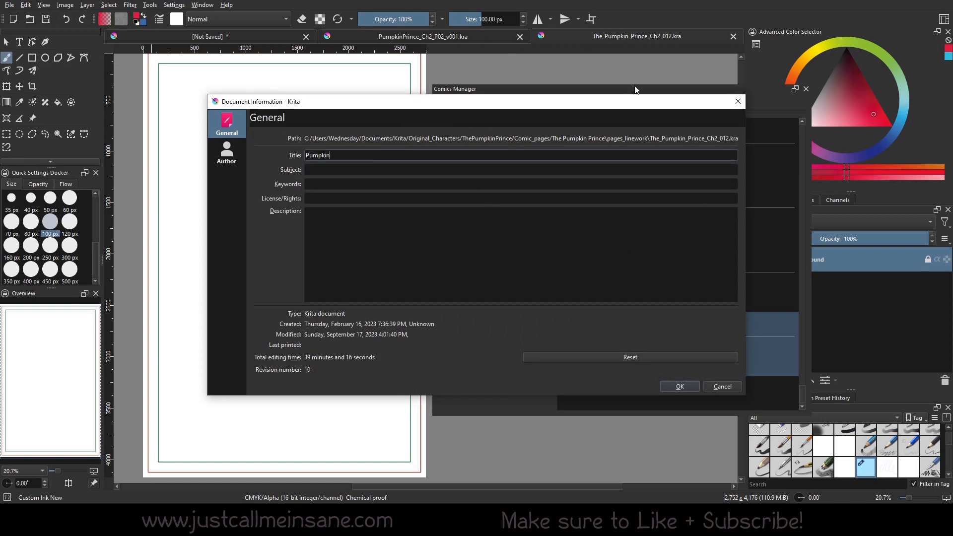
pyautogui.write('Prince')
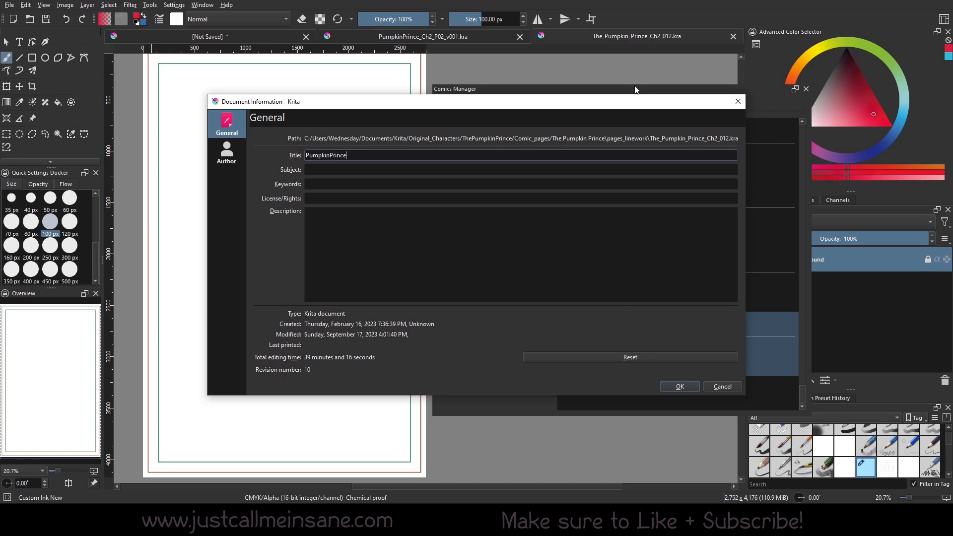
pyautogui.write('_C2')
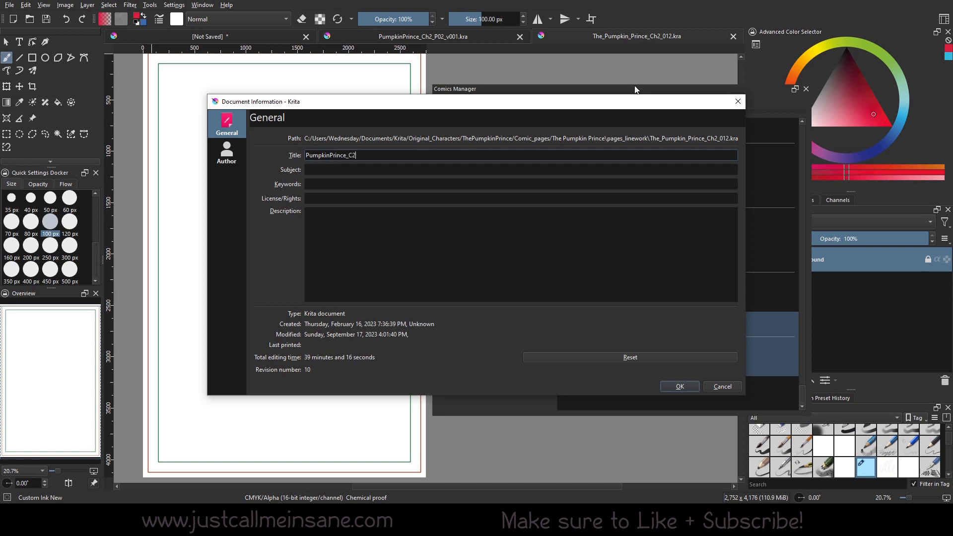
pyautogui.write('h2_')
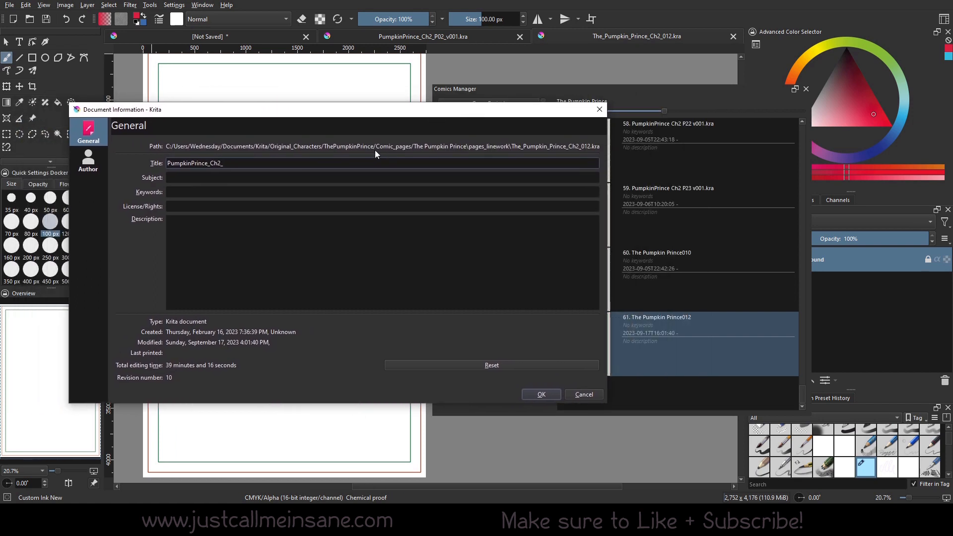
pyautogui.write('_P24')
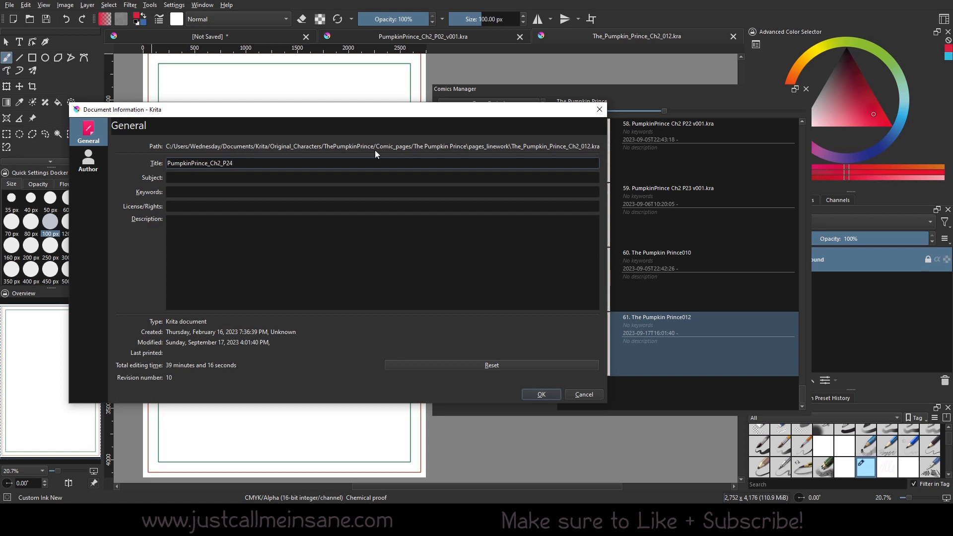
pyautogui.write('_v001.')
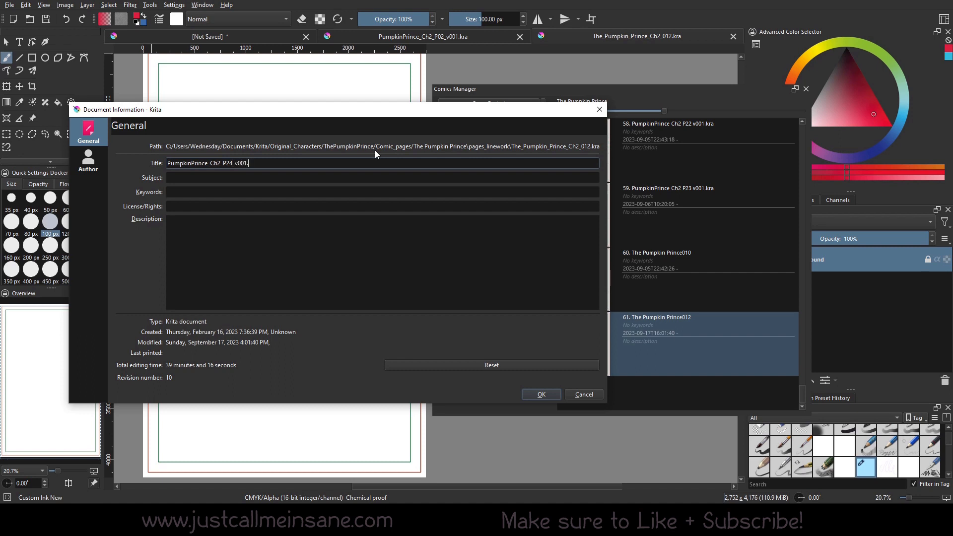
pyautogui.write('kra')
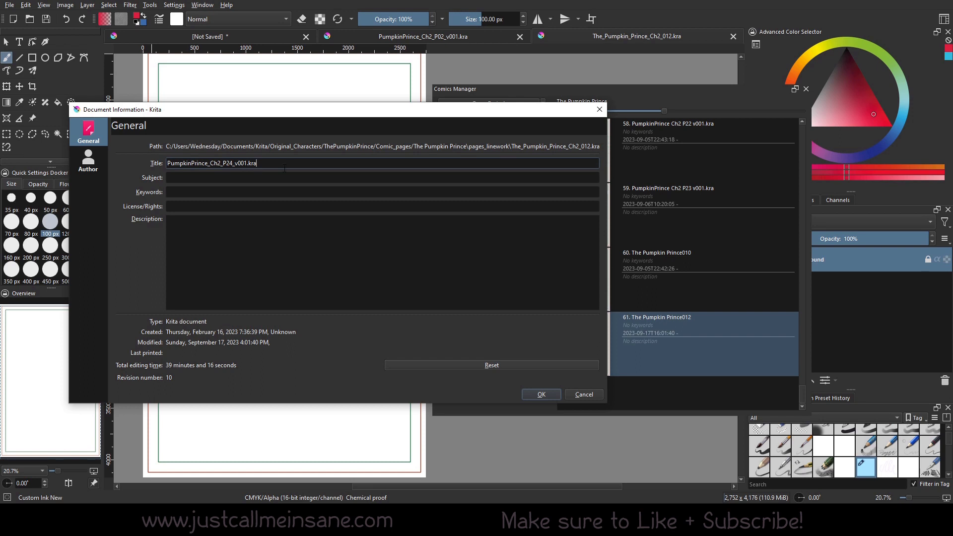
pyautogui.moveTo(527, 355)
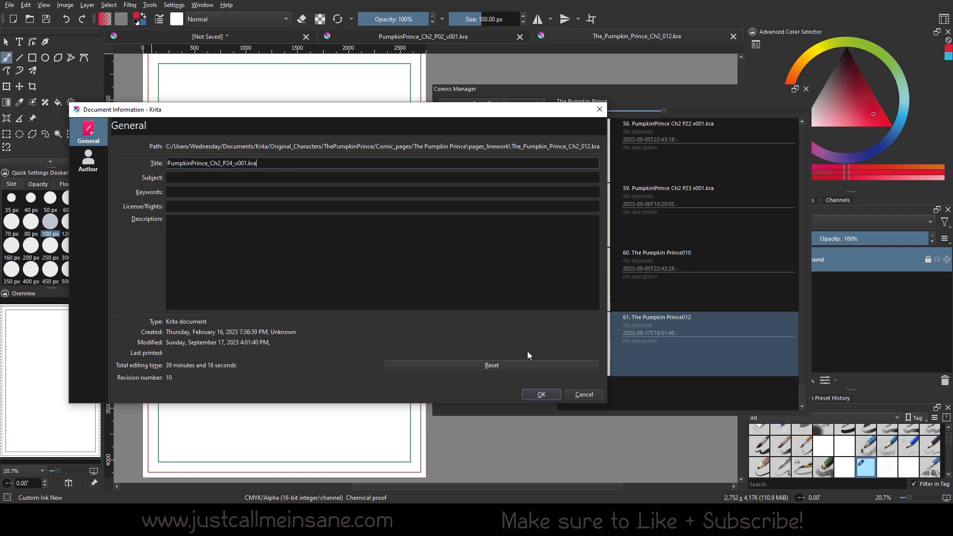
pyautogui.click(540, 394)
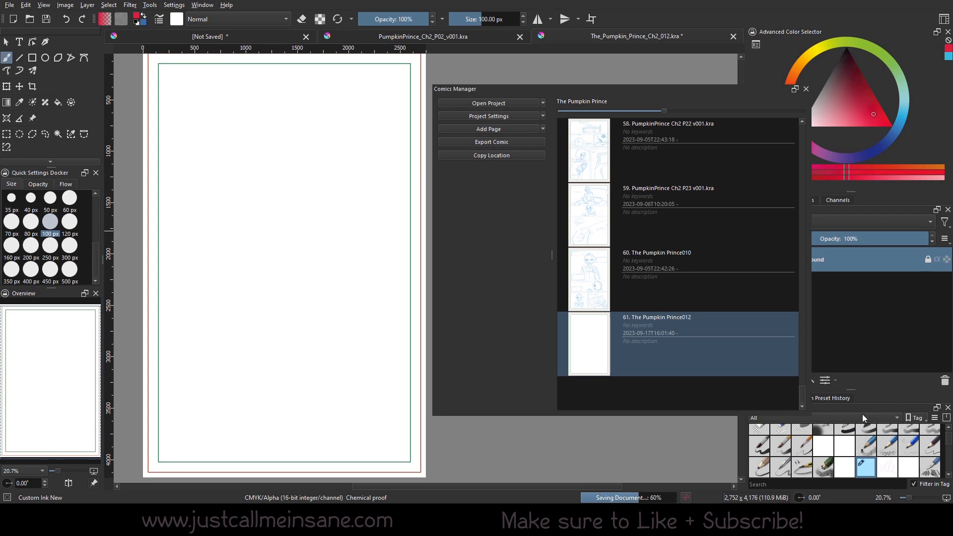
# Step: Refresh the Comics Manager list so page 61 shows as PumpkinPrince_Ch2_P24_v001.kra and select it
pyautogui.click(668, 214)
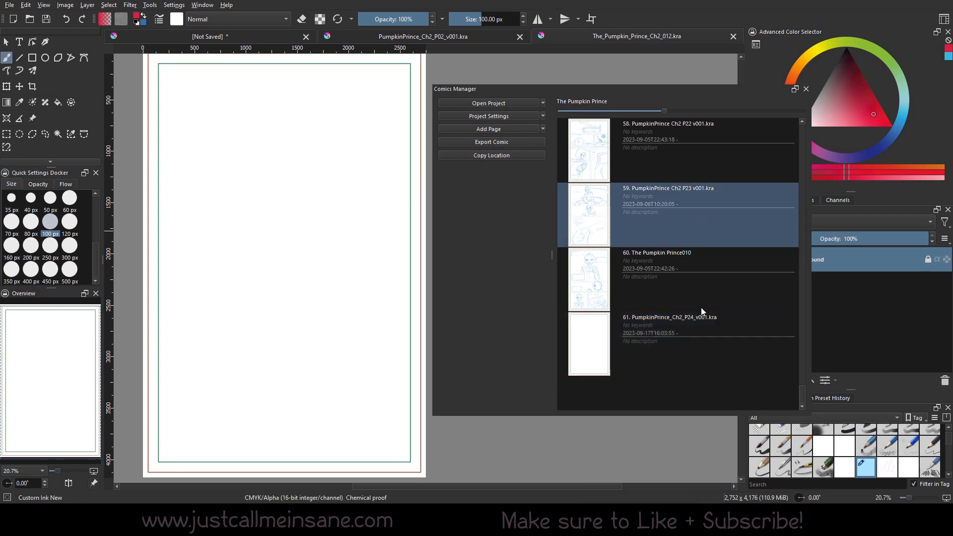
pyautogui.click(668, 343)
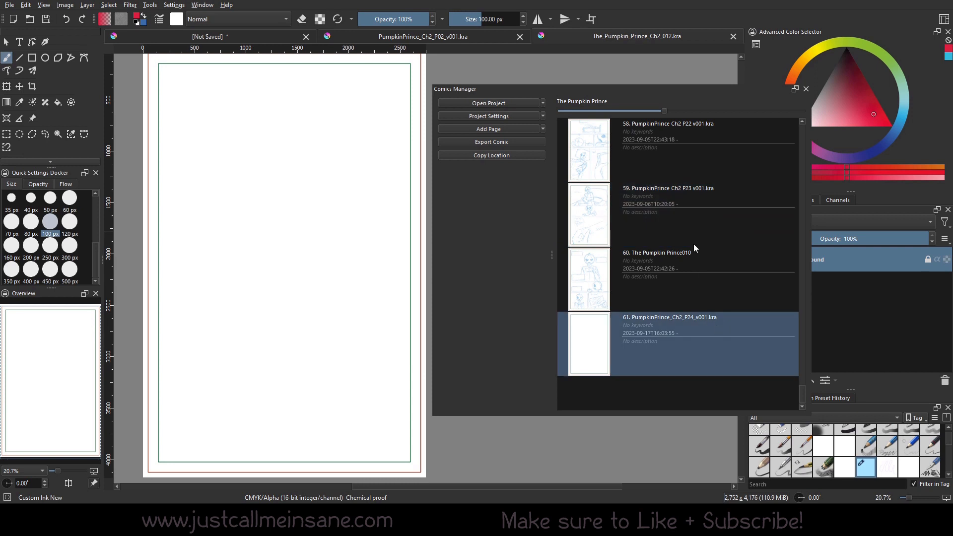
pyautogui.moveTo(702, 328)
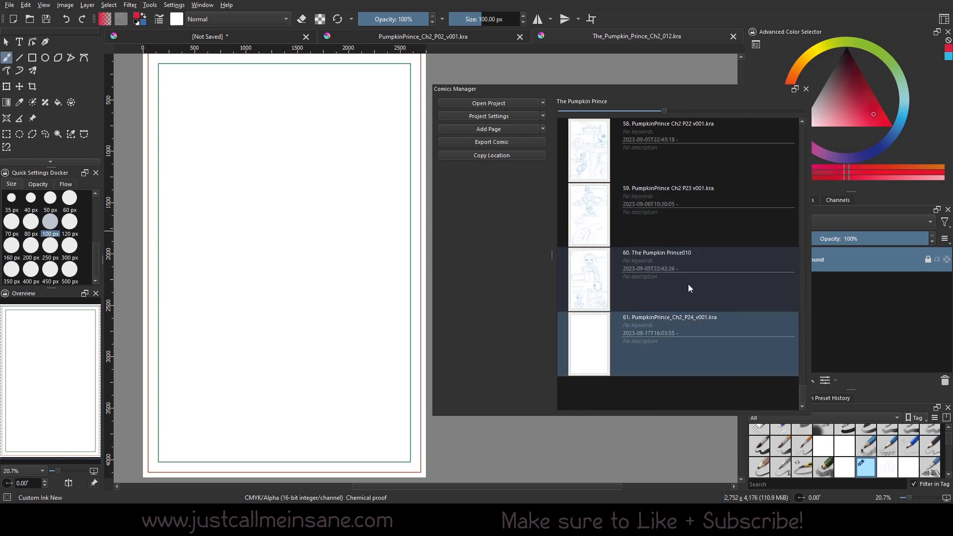
pyautogui.moveTo(689, 288)
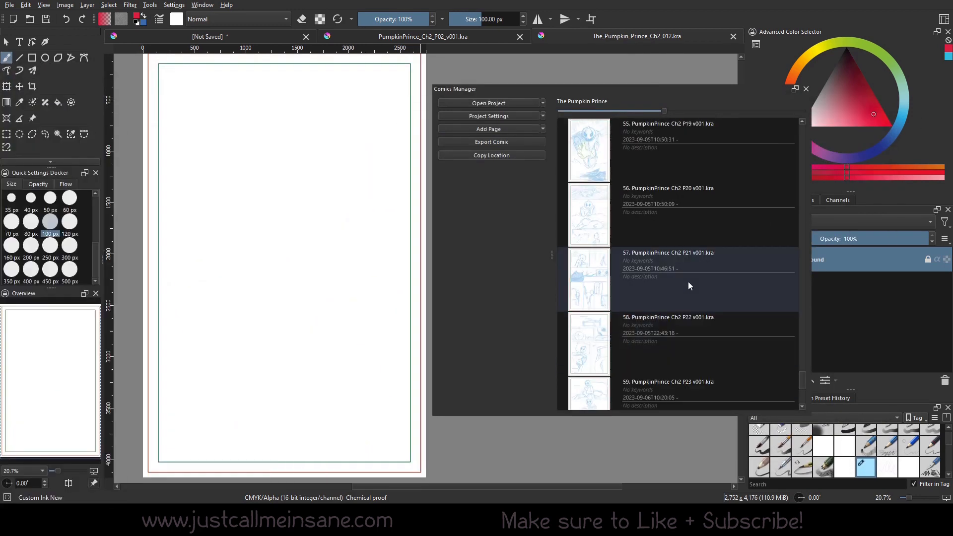
pyautogui.scroll(3)
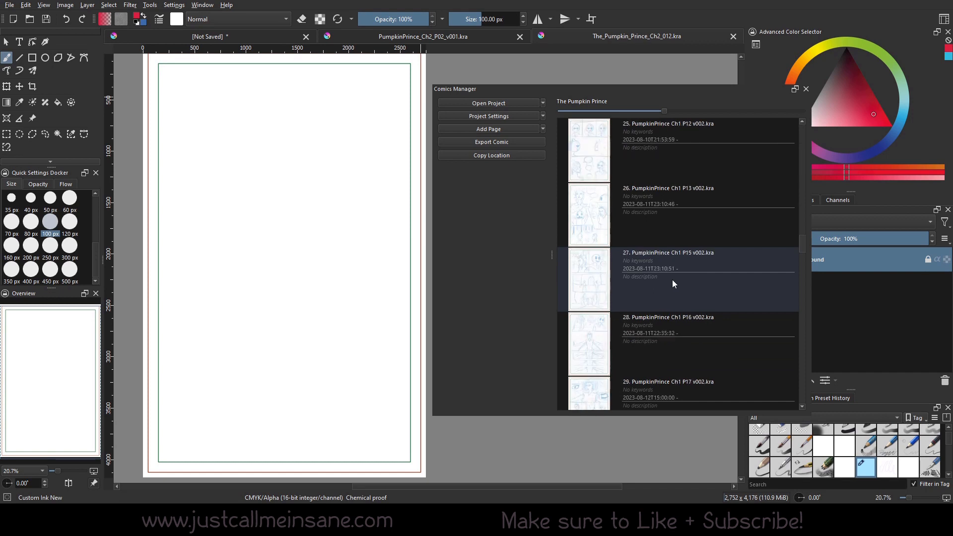
pyautogui.scroll(-3)
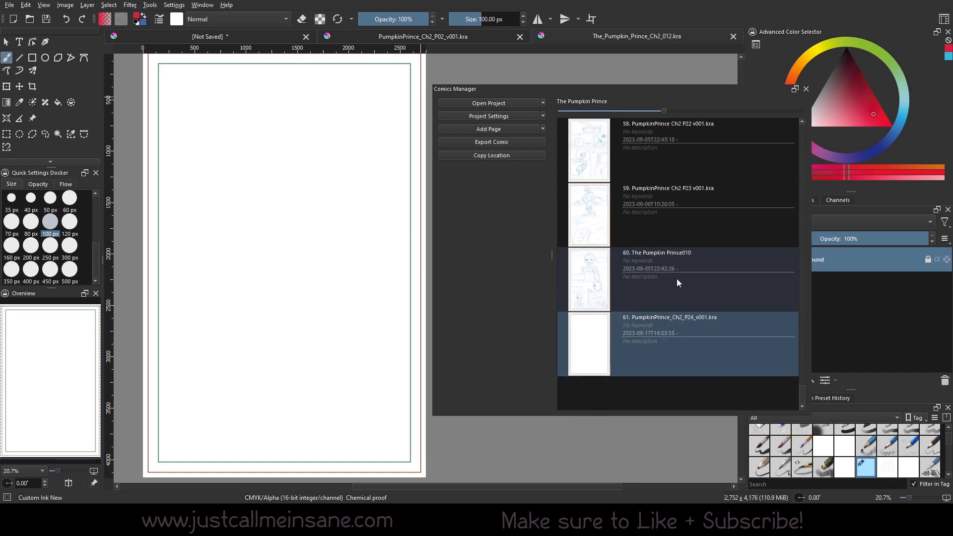